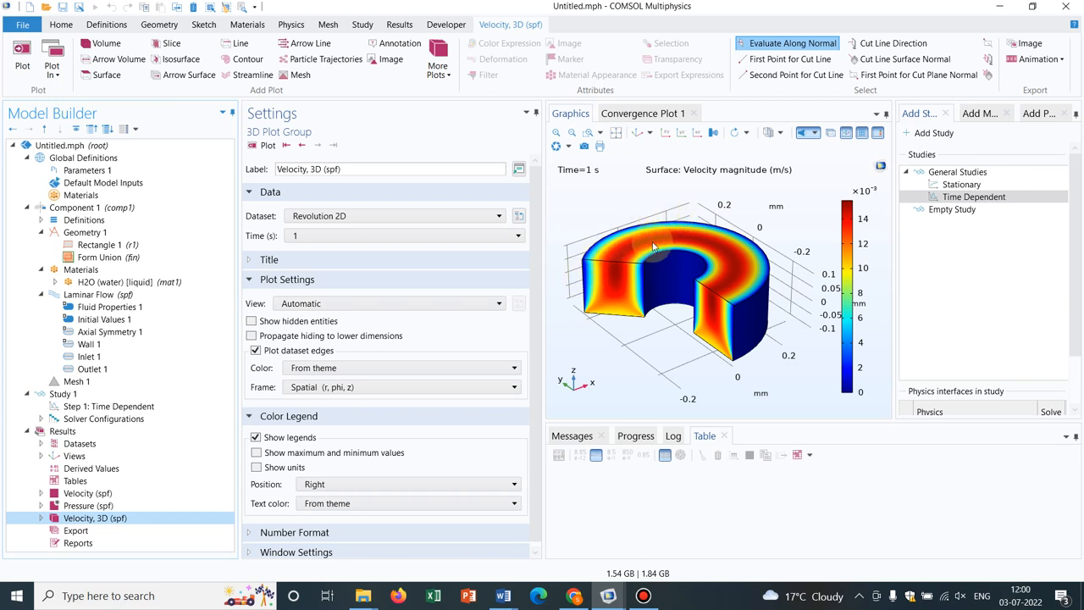
mouse_move(621, 248)
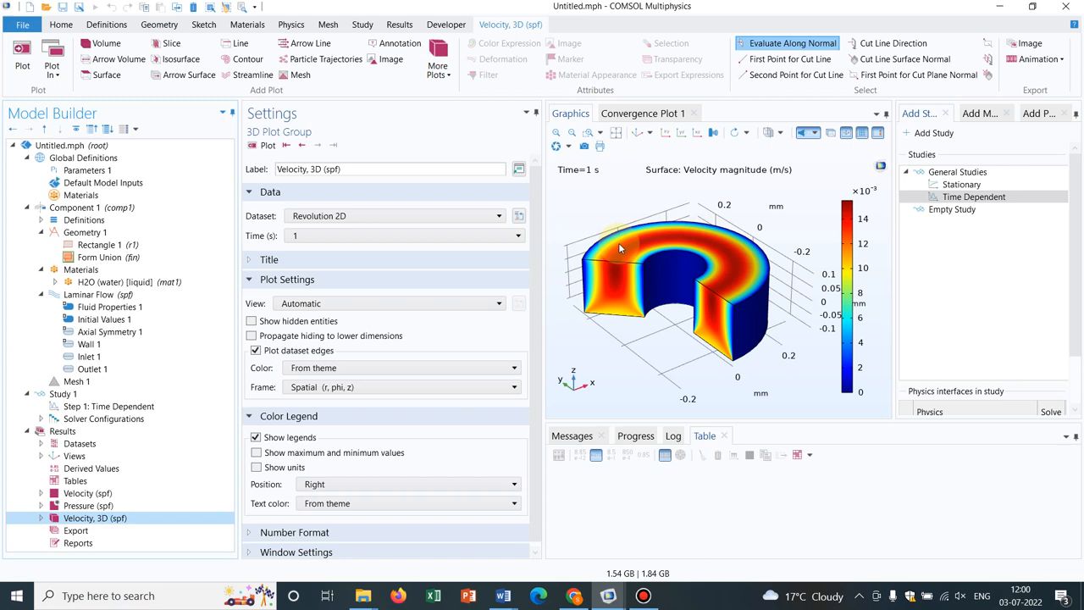
mouse_move(627, 254)
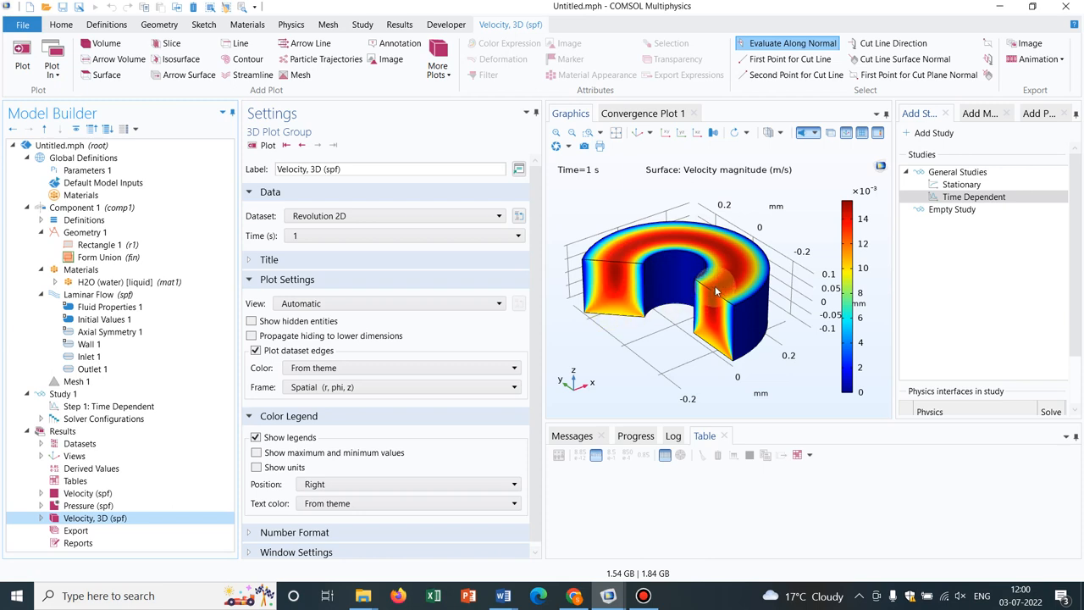
mouse_move(699, 359)
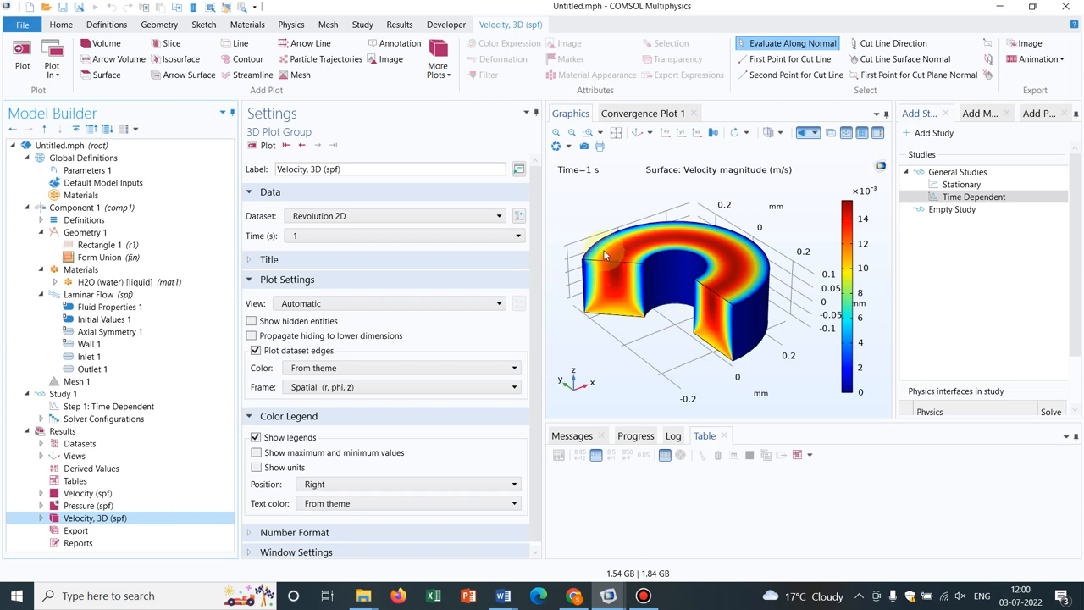
Step: Rotate the solved 3D revolved velocity magnitude plot to review it
drag(606, 256, 725, 269)
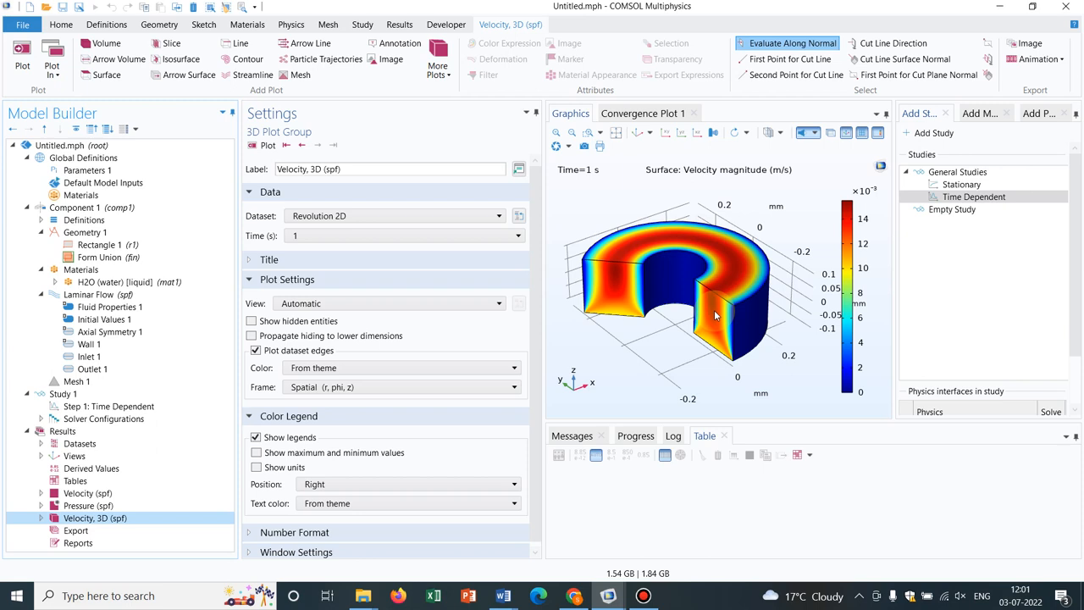
mouse_move(743, 284)
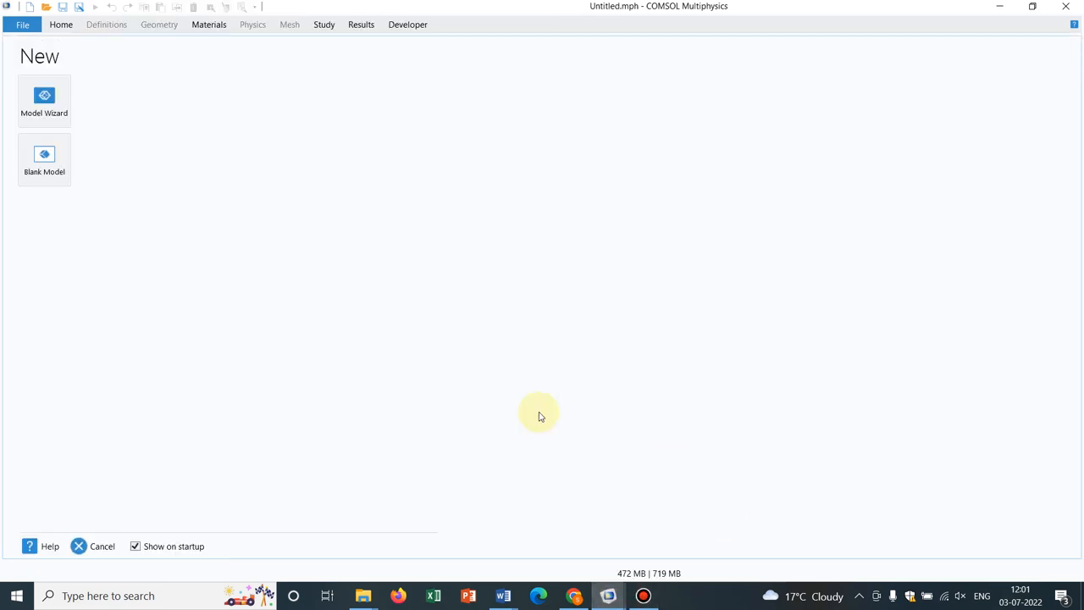
Step: Create a 2D axisymmetric model with Laminar Flow (spf) and a Time Dependent study
click(46, 93)
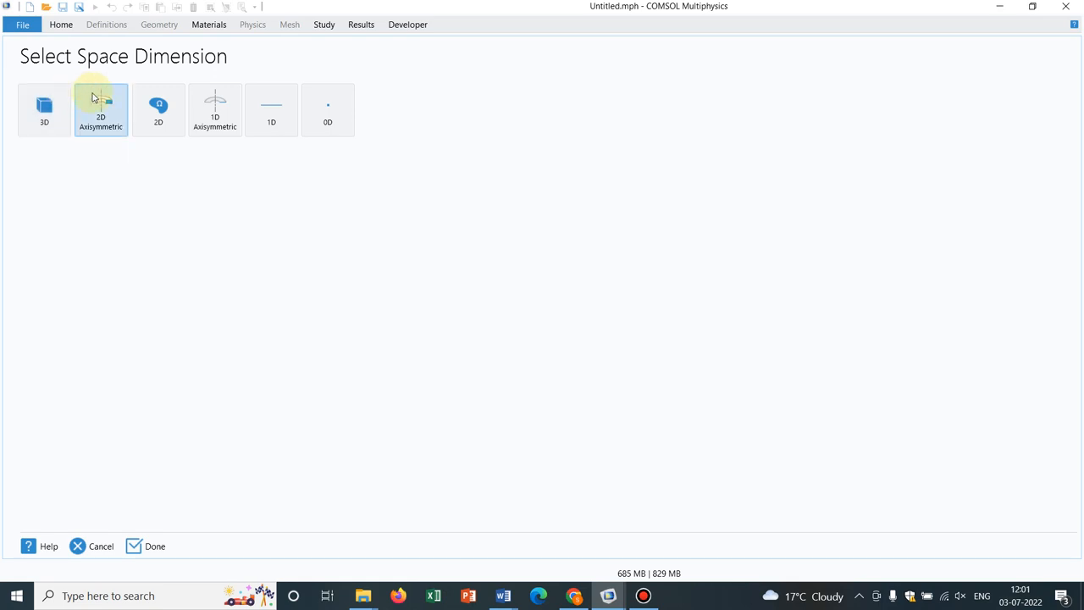
click(158, 110)
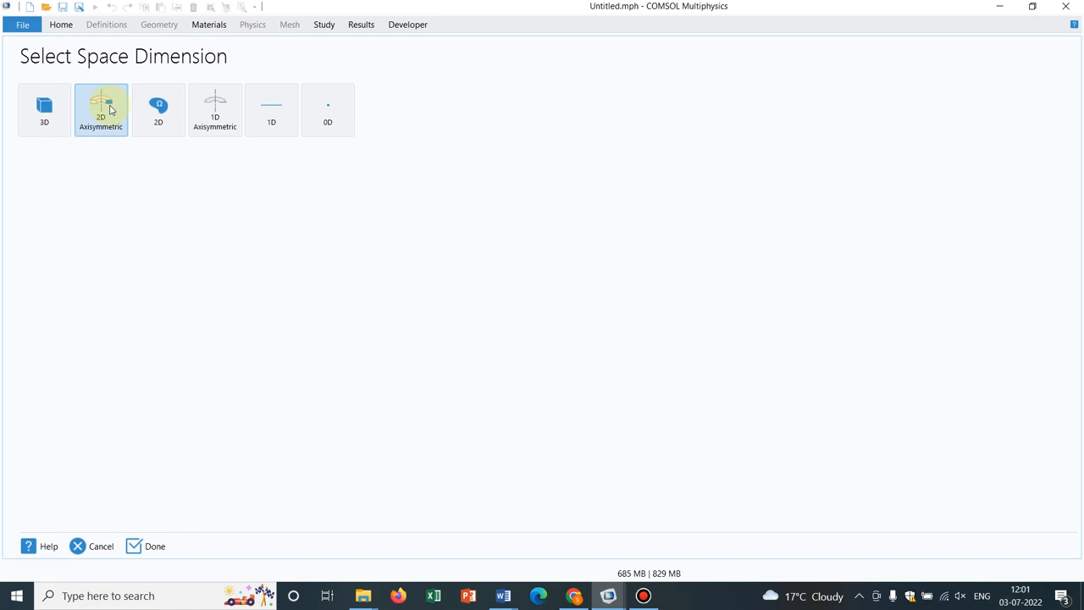
click(136, 546)
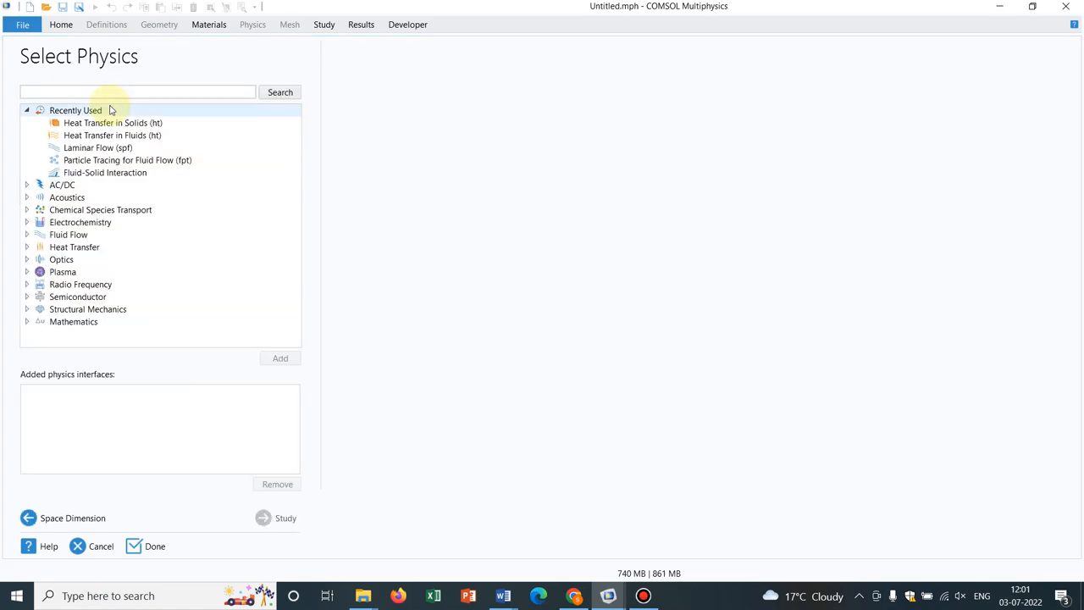
click(111, 134)
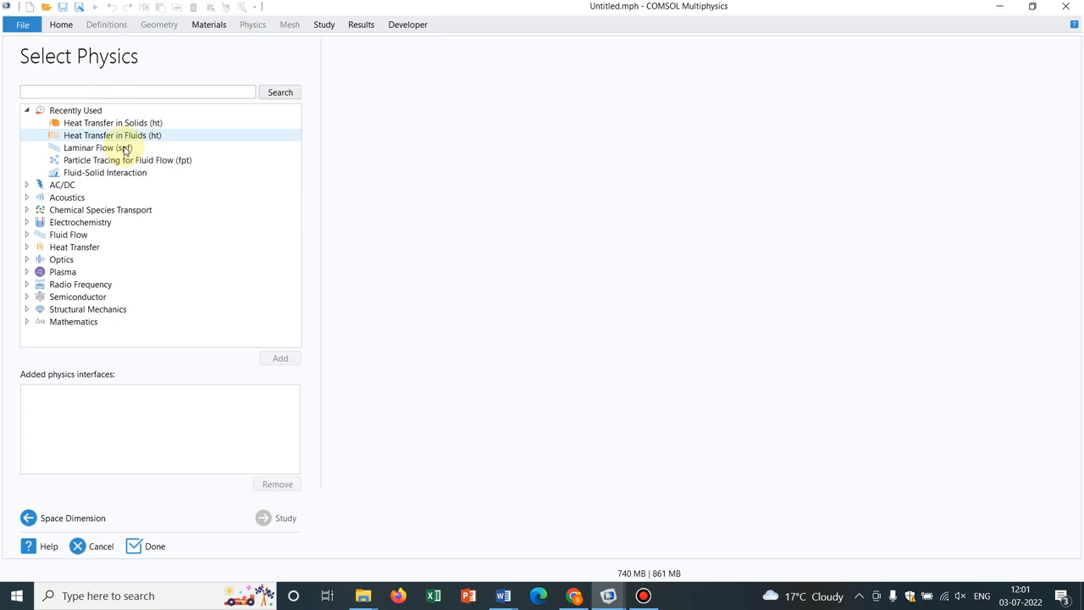
click(98, 147)
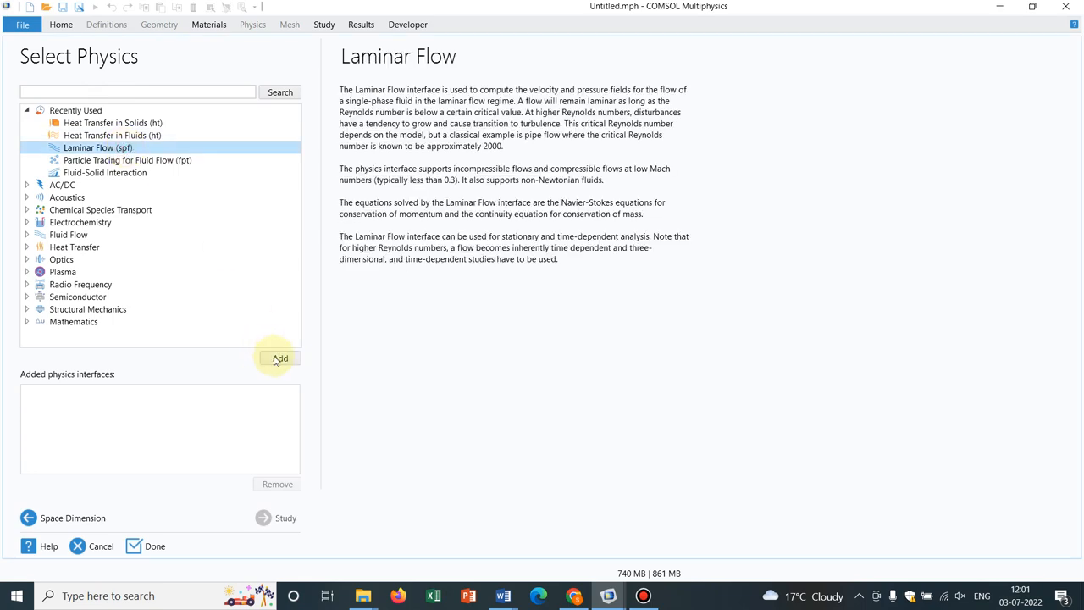
click(280, 357)
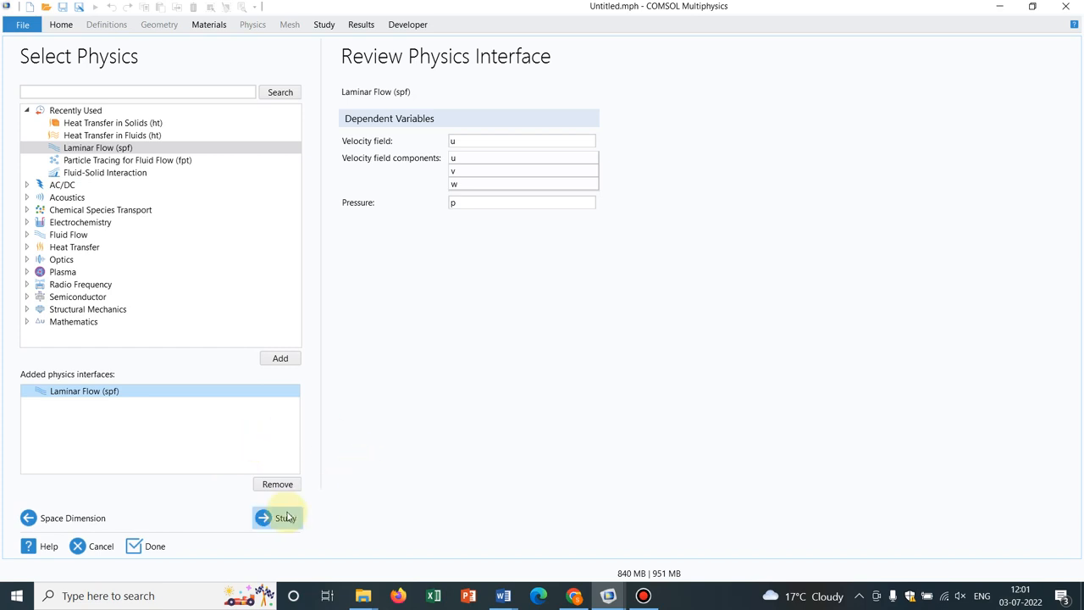
click(277, 516)
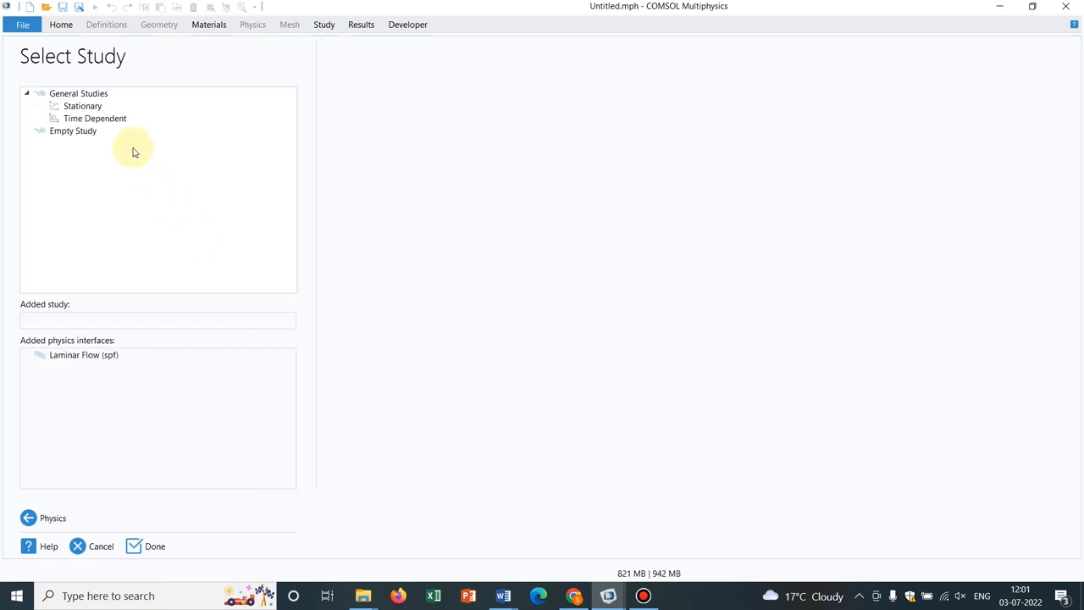
click(94, 118)
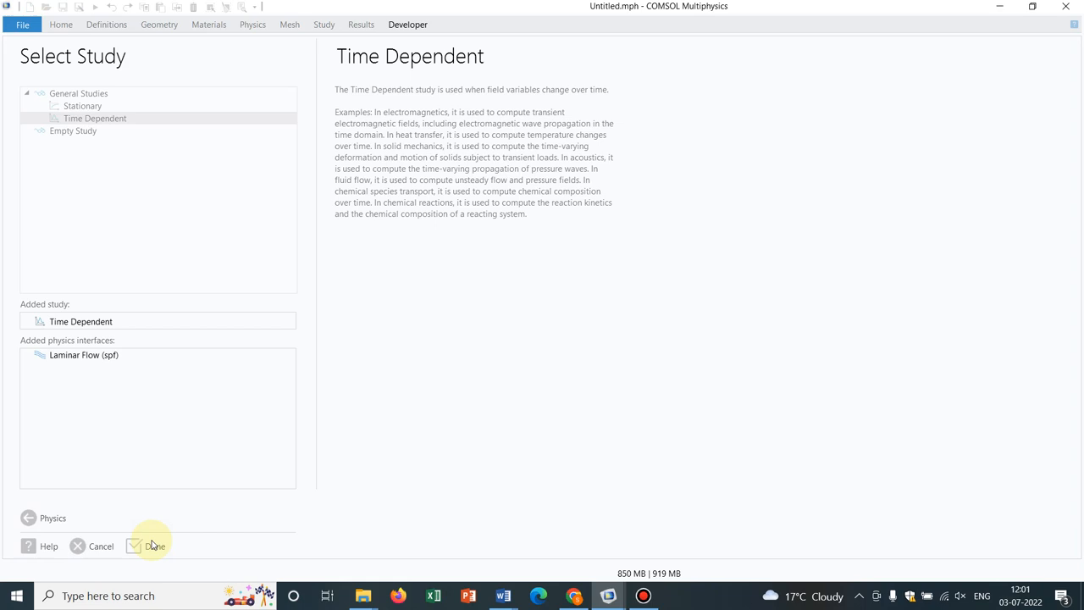
click(154, 547)
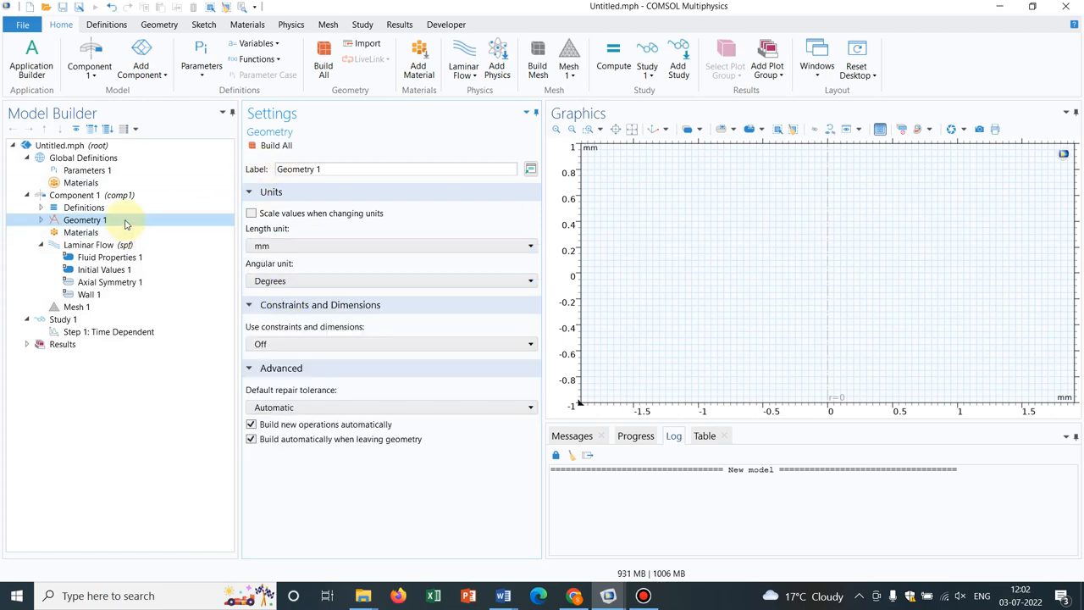
Step: Add a Square primitive to Geometry 1 from its context menu
right_click(85, 220)
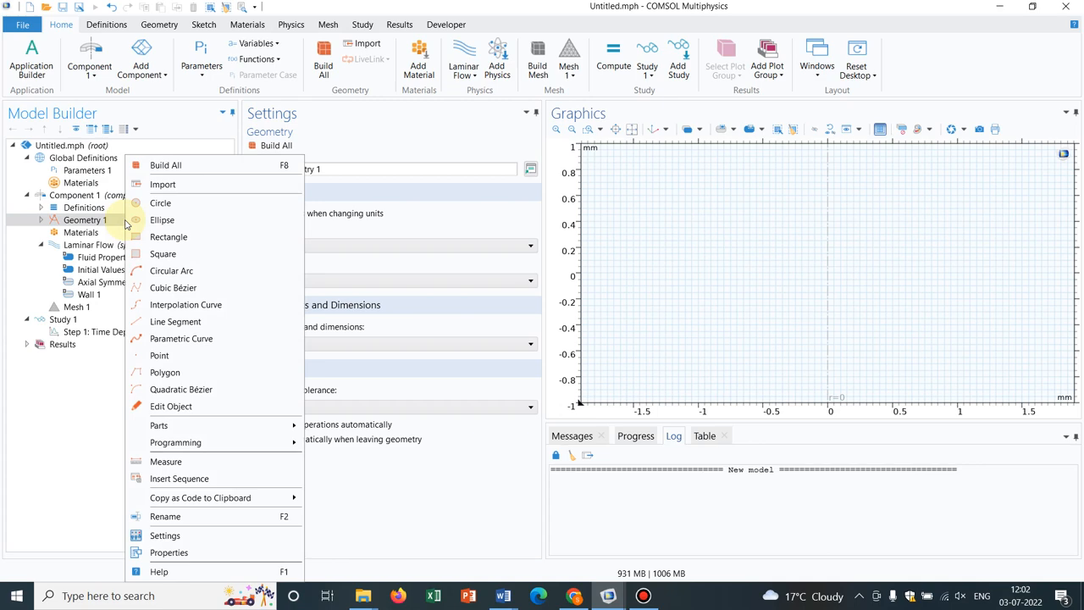
mouse_move(169, 236)
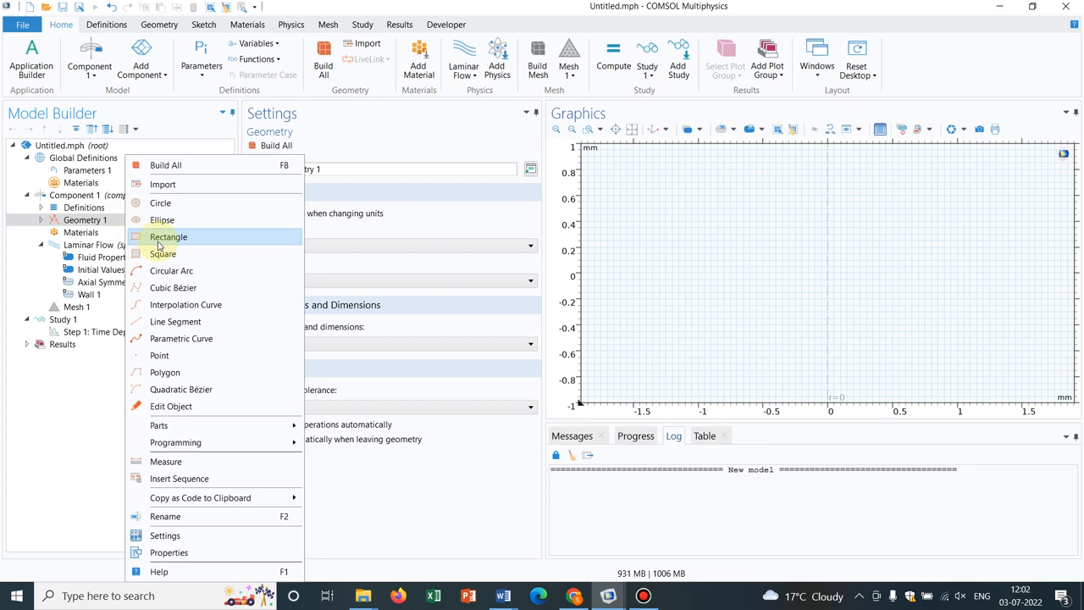
mouse_move(174, 243)
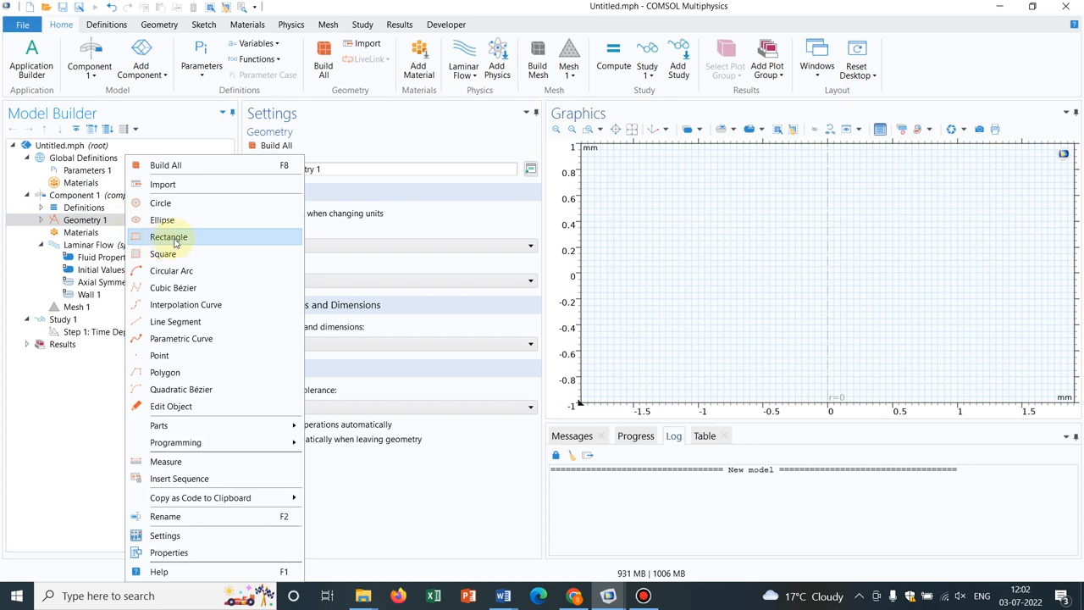
mouse_move(167, 254)
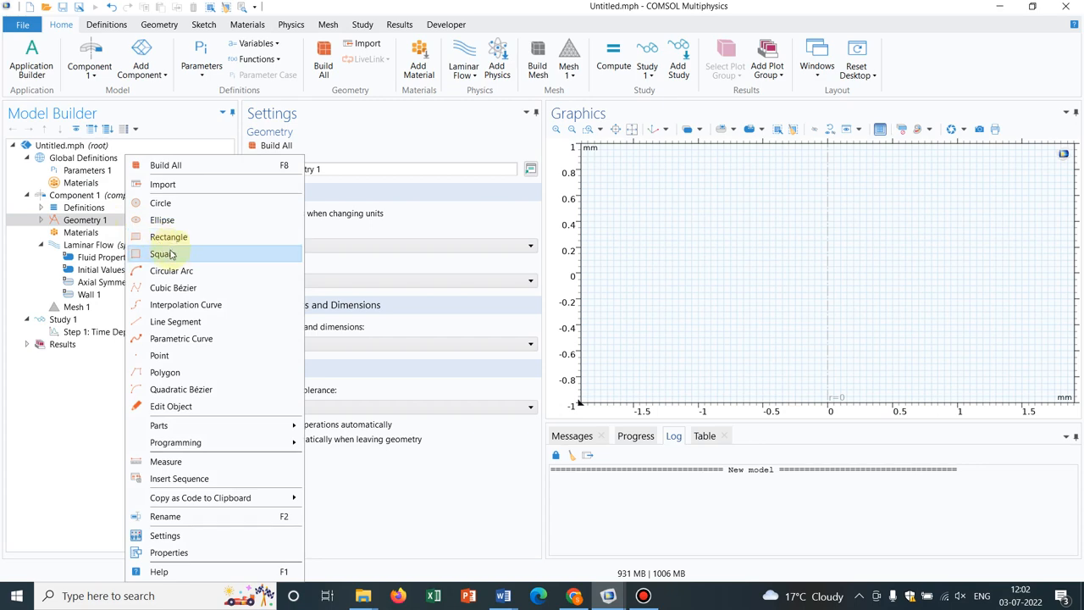
click(157, 253)
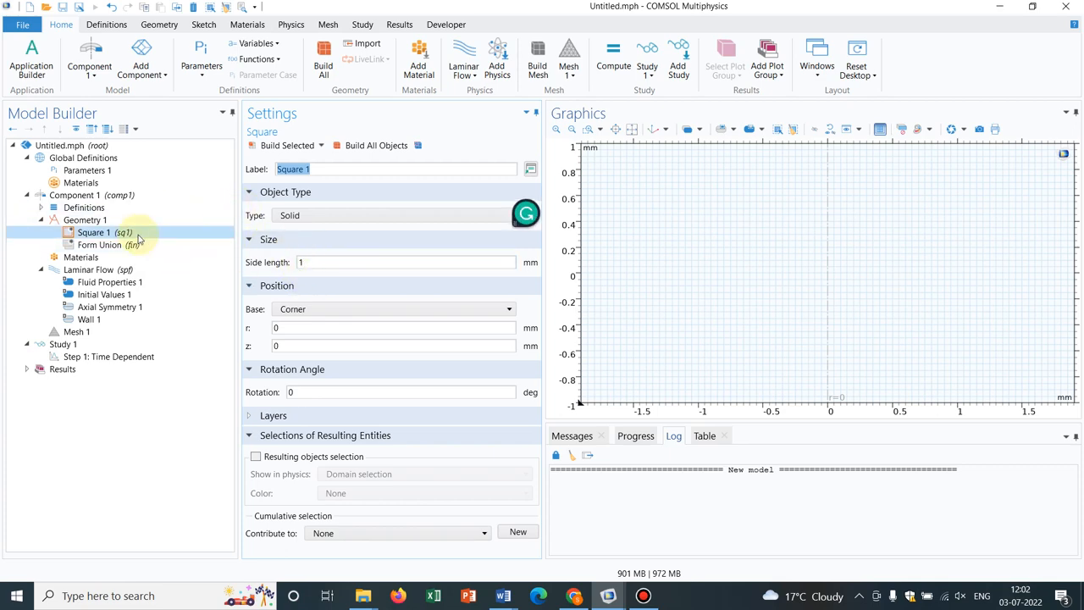
Step: Set the square's side length to 2 mm and build it
click(406, 262)
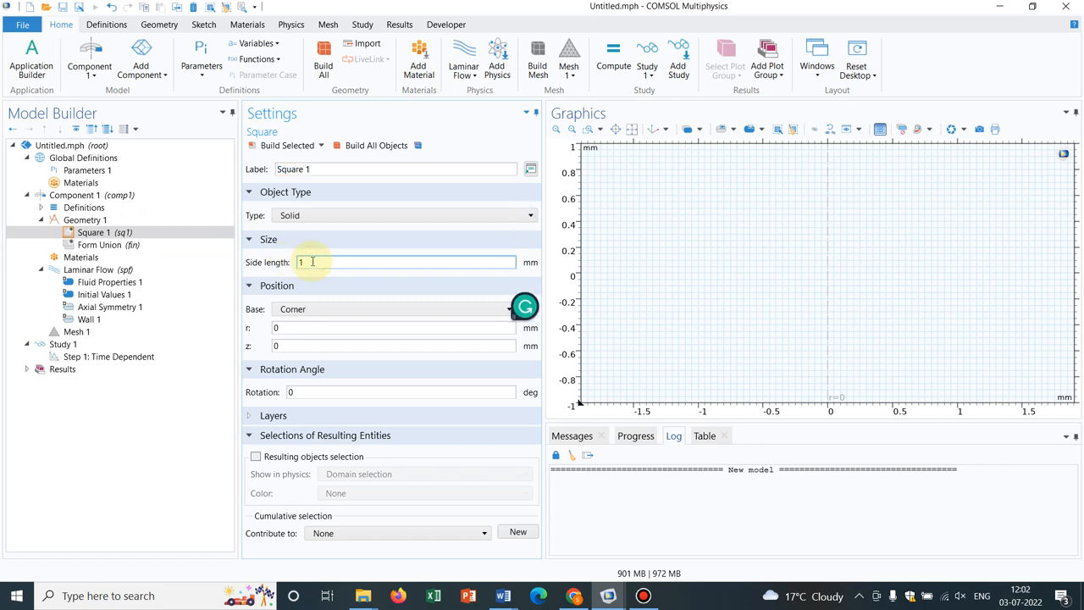
text(2)
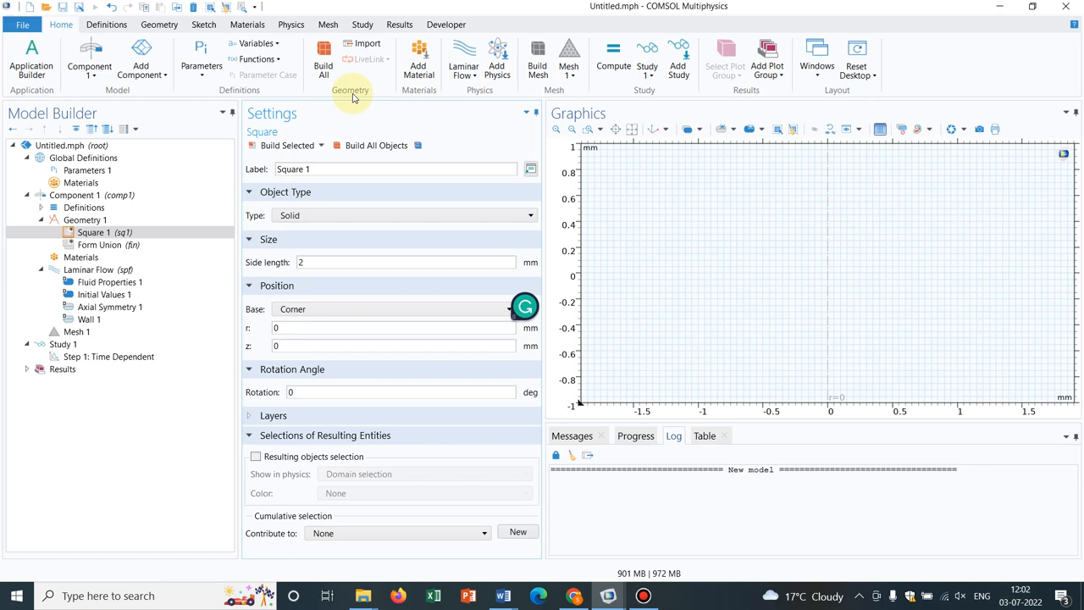
click(373, 144)
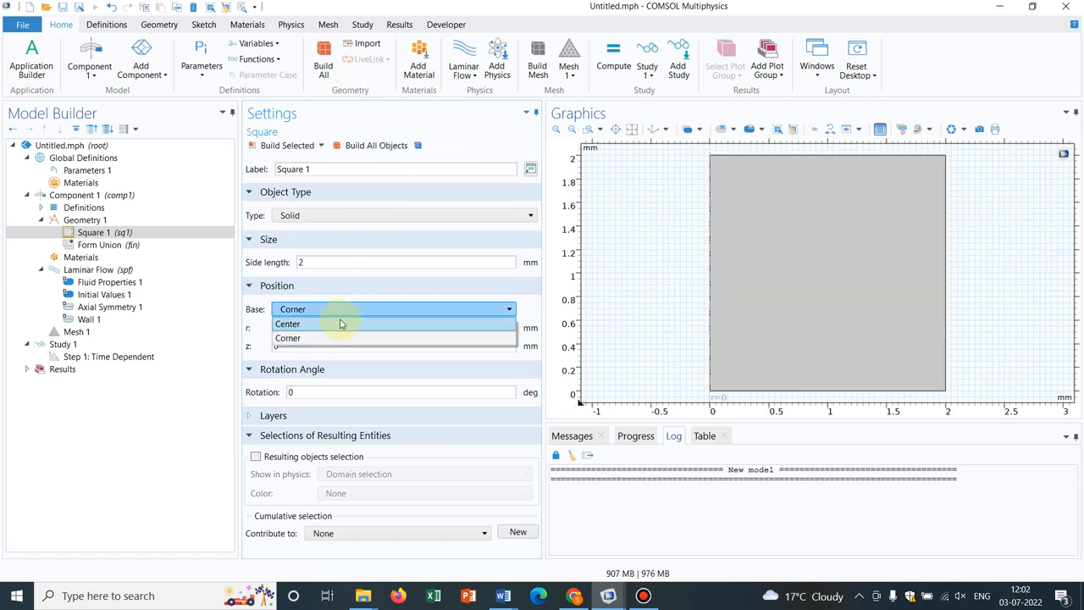
Step: Centre the square at r = 1.2 mm and enter a 270° rotation angle
click(288, 323)
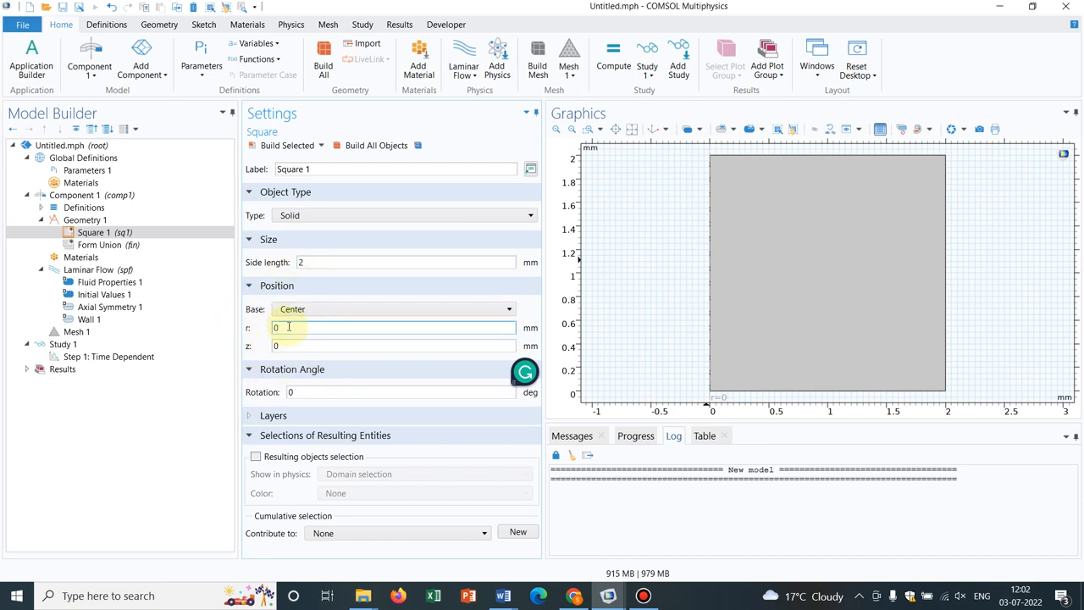
text(.5)
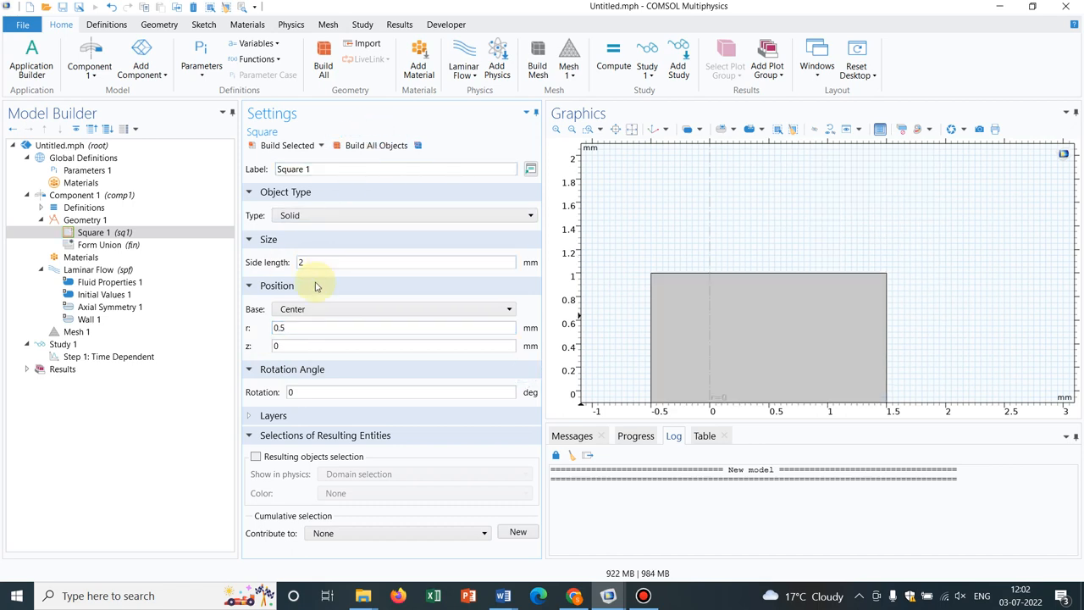
click(394, 327)
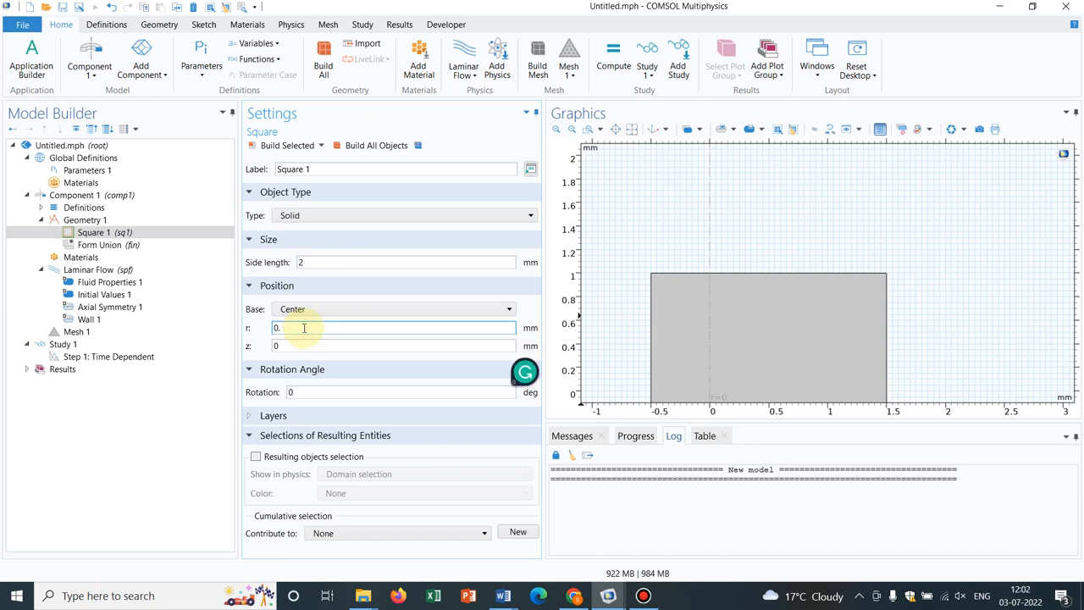
text(1)
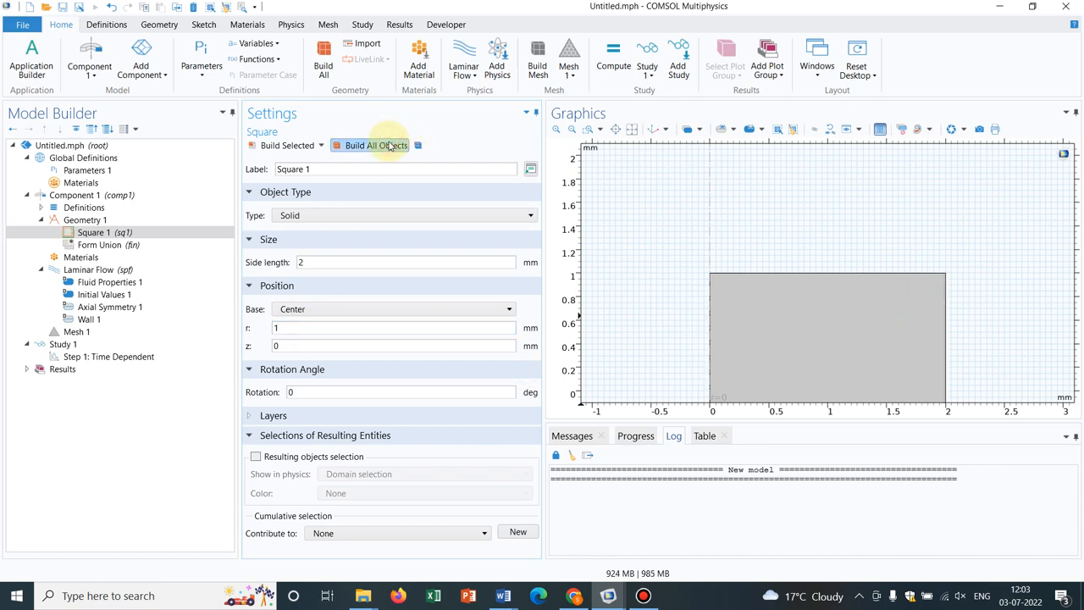
click(394, 328)
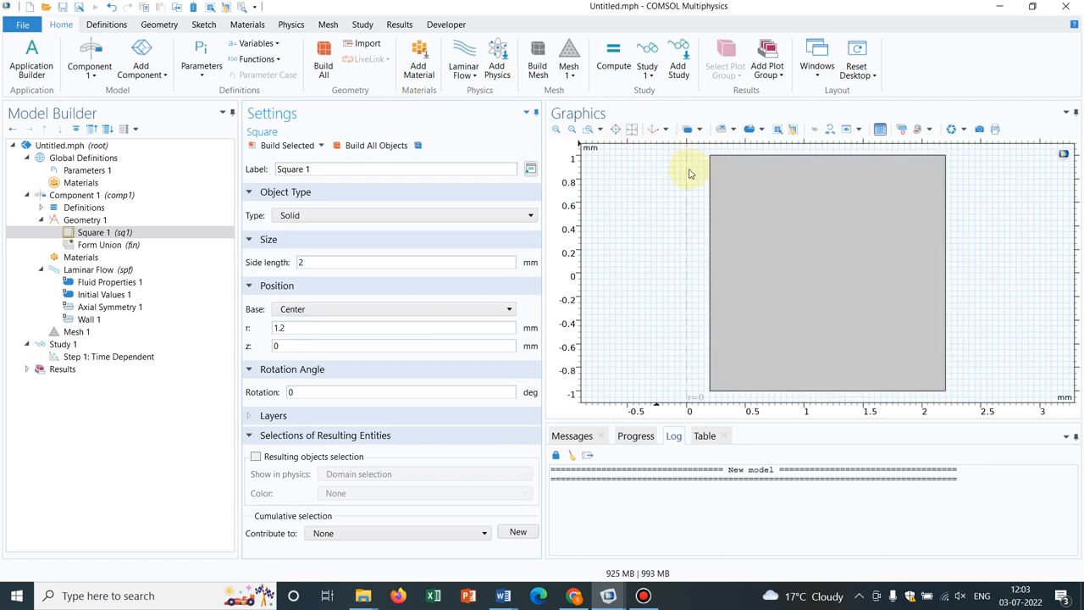
mouse_move(688, 360)
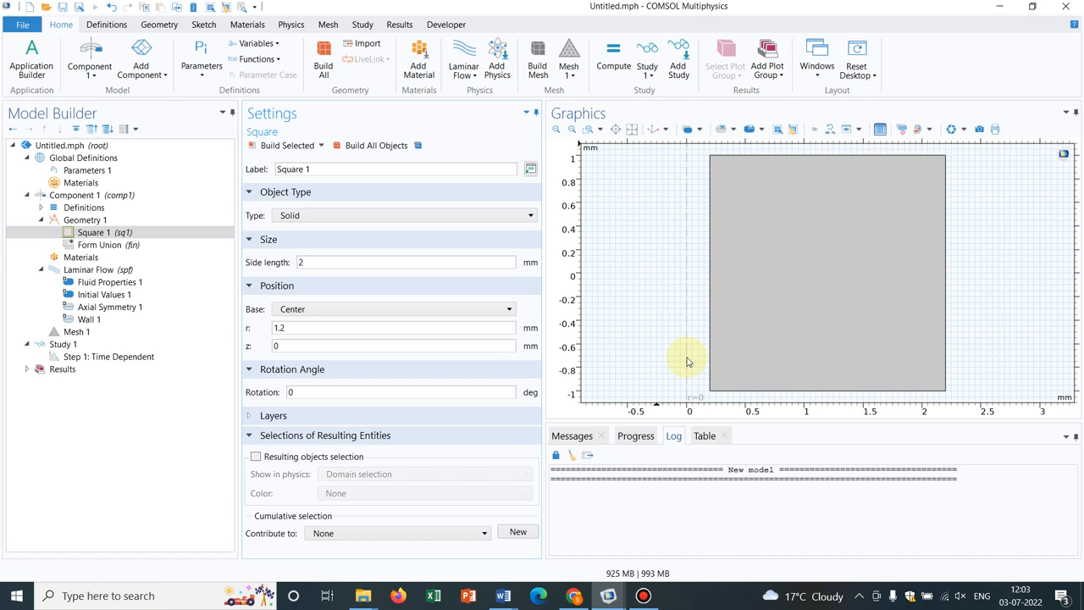
mouse_move(697, 280)
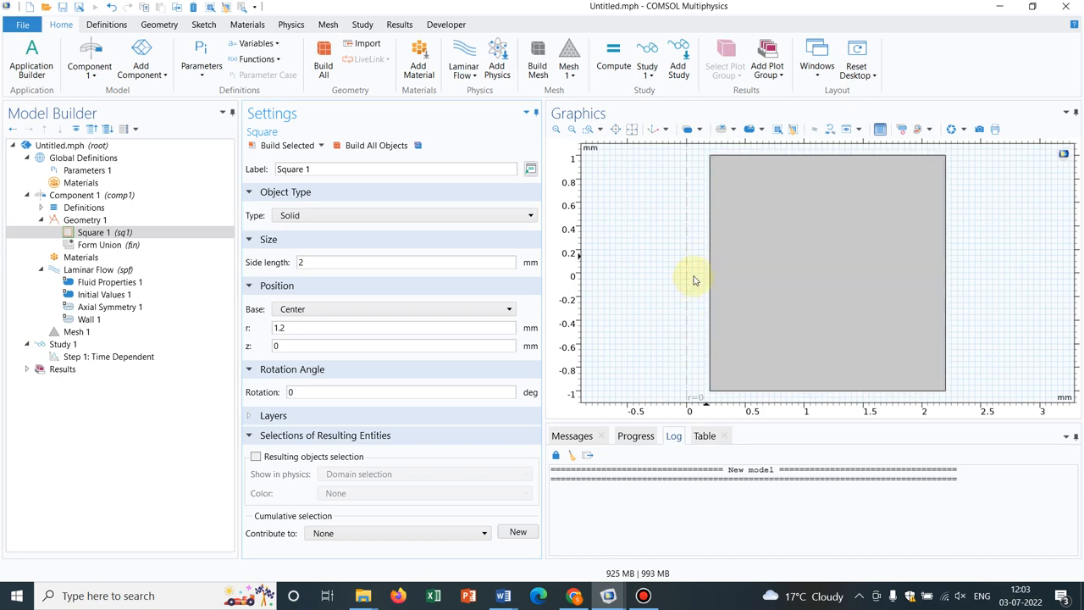
mouse_move(687, 155)
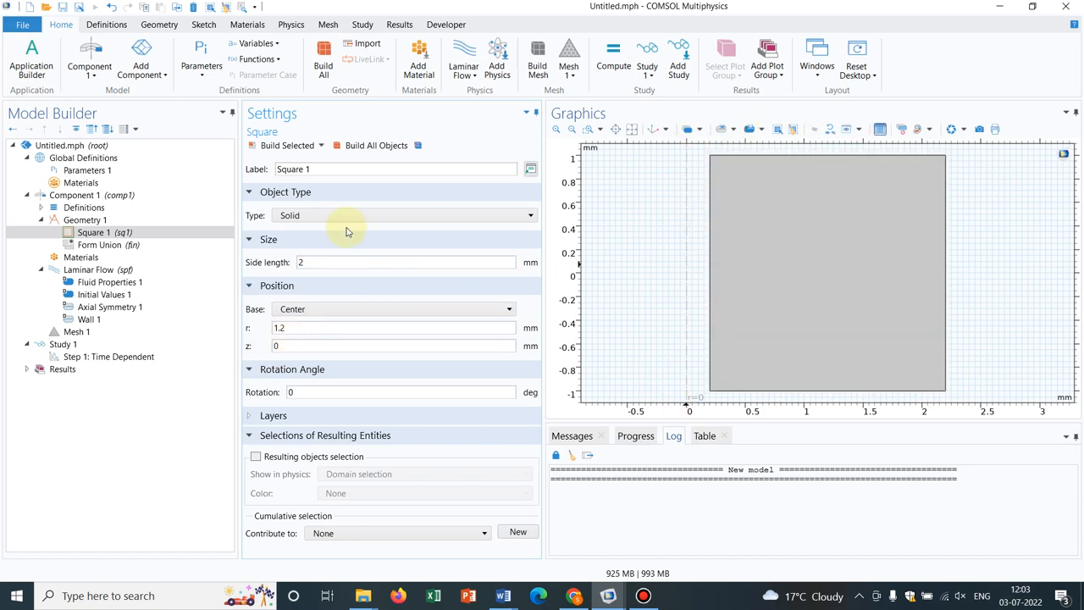
click(829, 257)
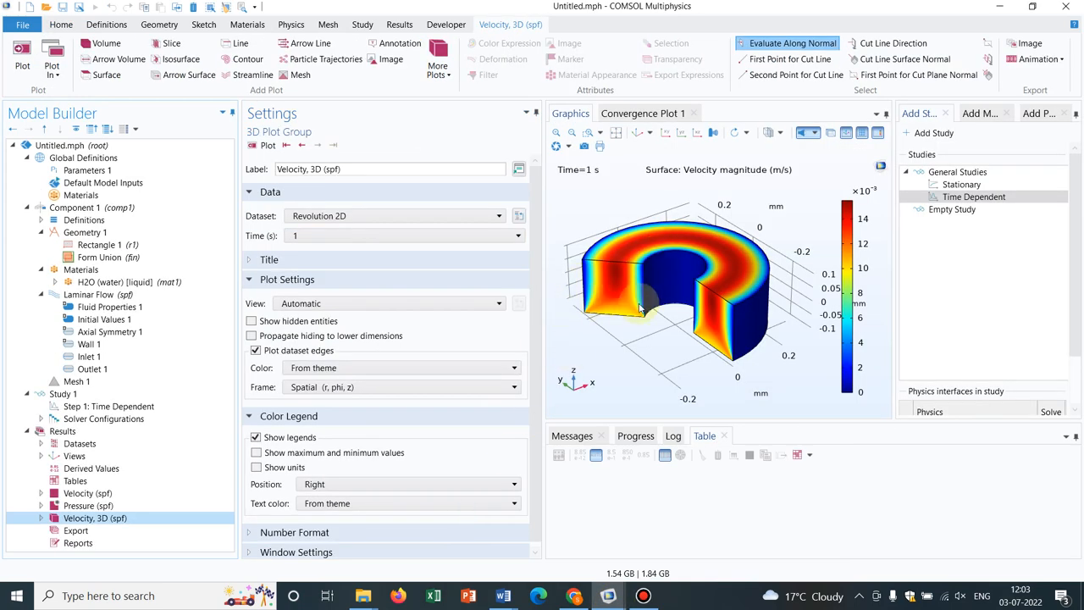
mouse_move(727, 296)
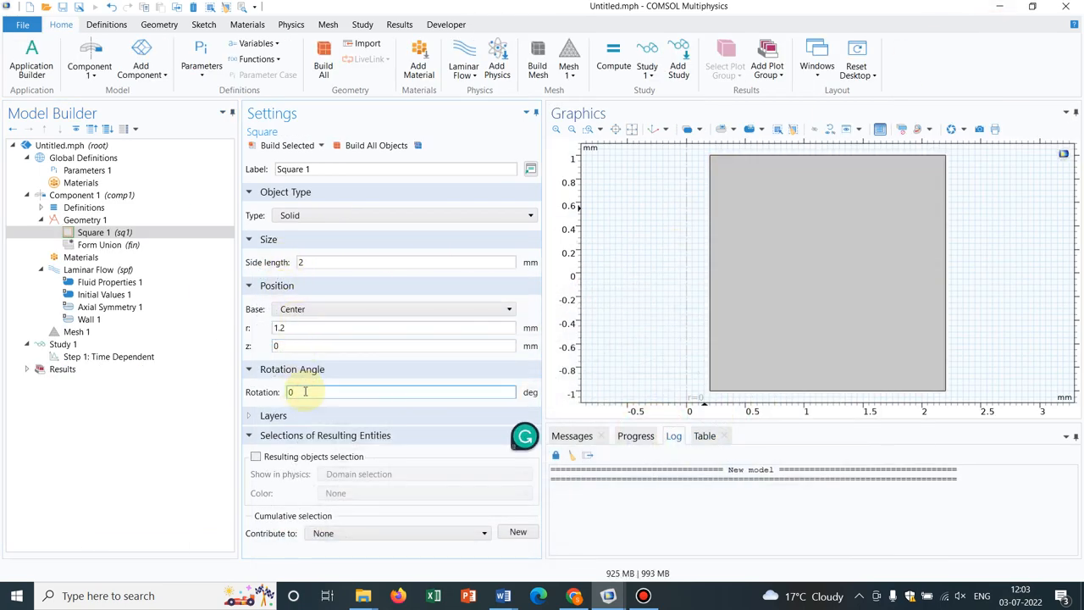
text(27)
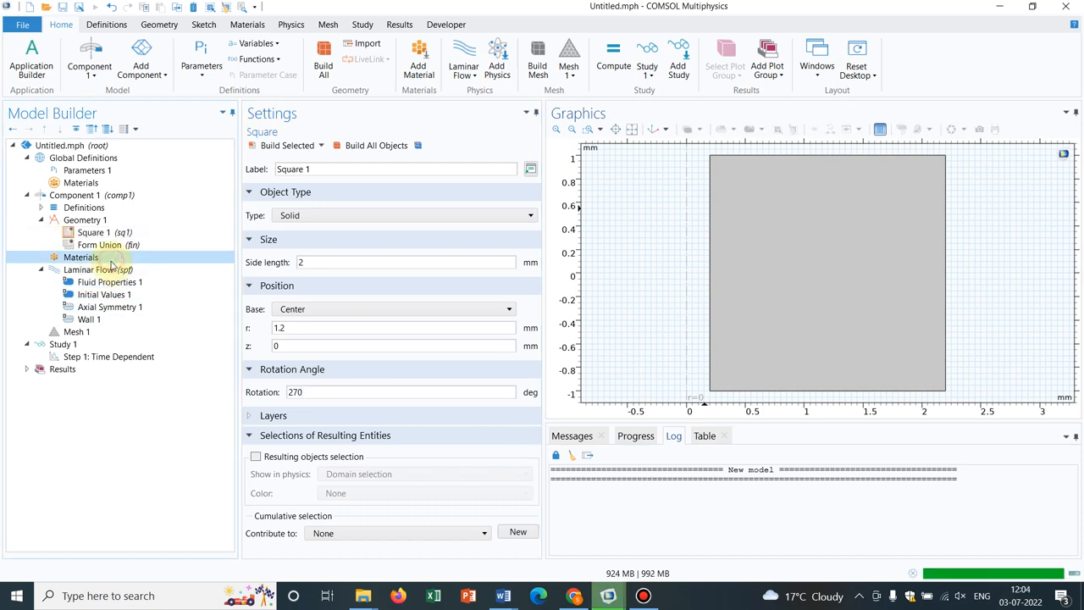
Step: Assign liquid water (H2O) from Recent Materials to the domain
click(82, 257)
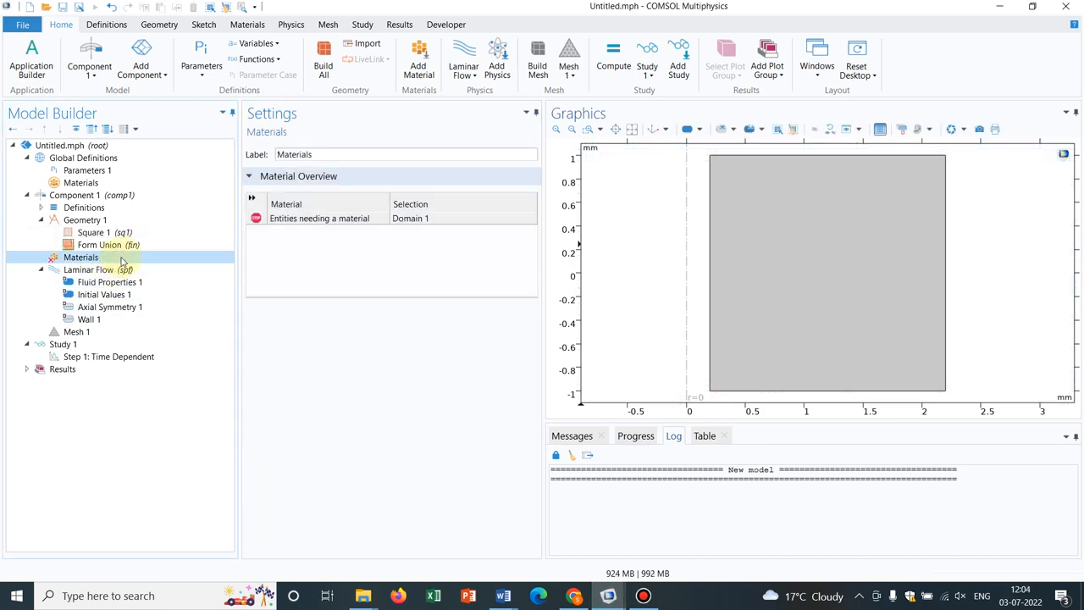
right_click(81, 257)
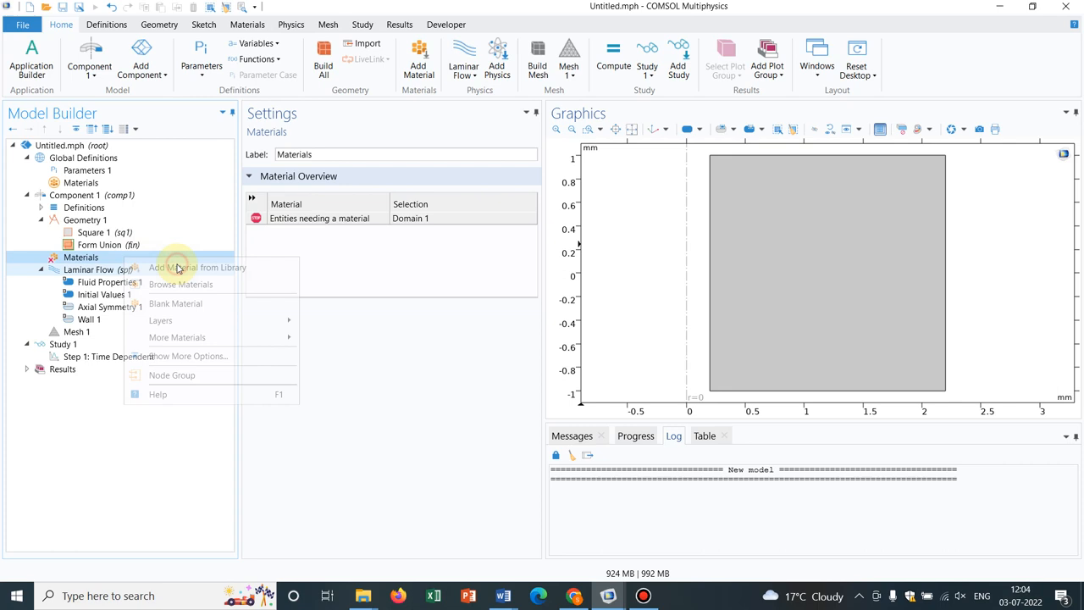
click(196, 266)
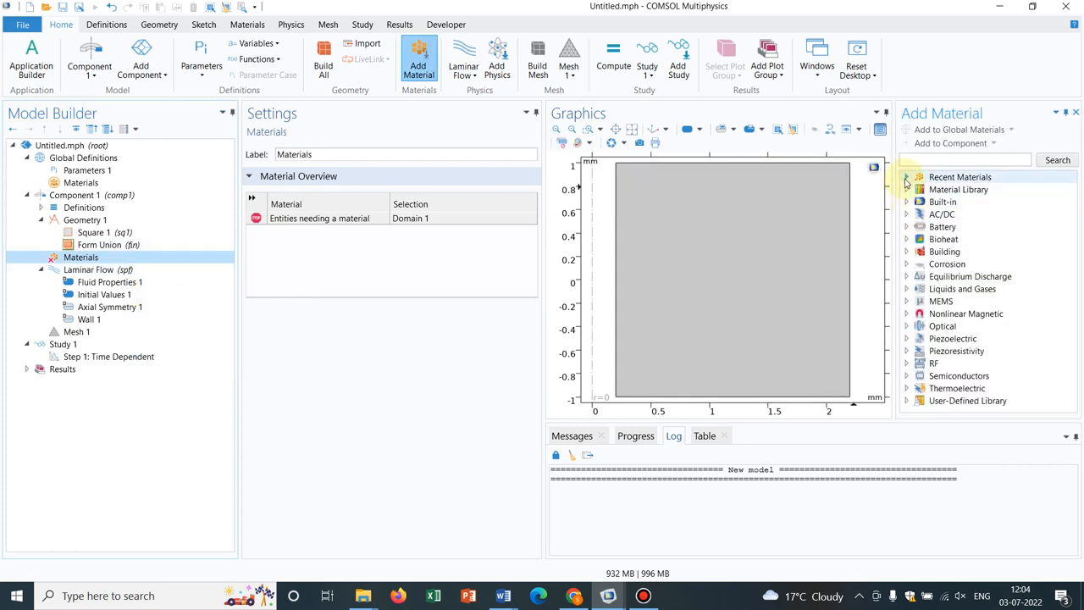
click(918, 177)
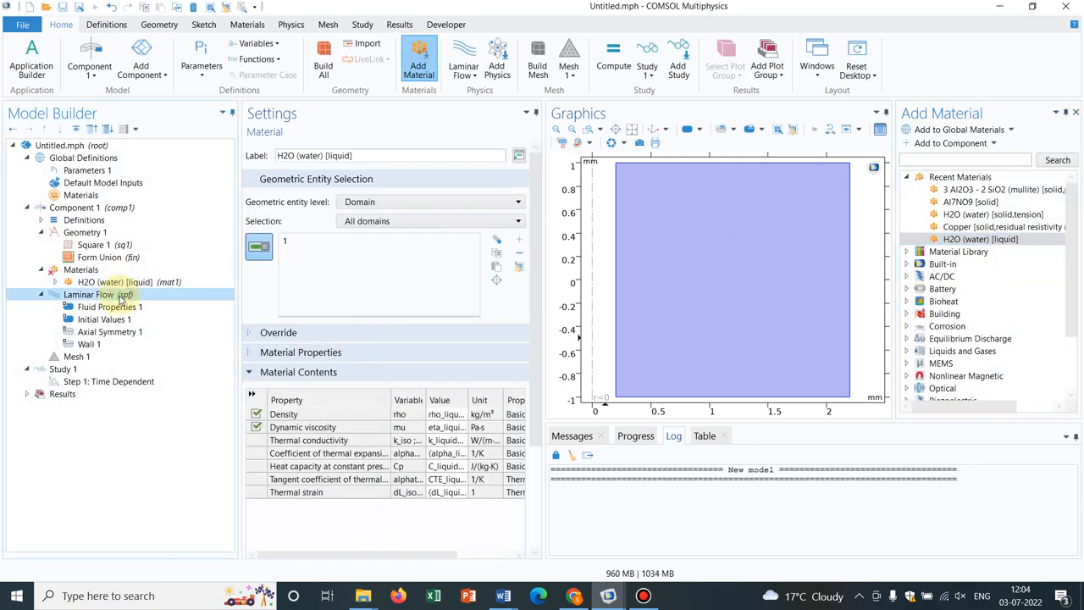
Step: Add a 0.01 m/s inlet on the bottom boundary and an outlet on top
click(80, 294)
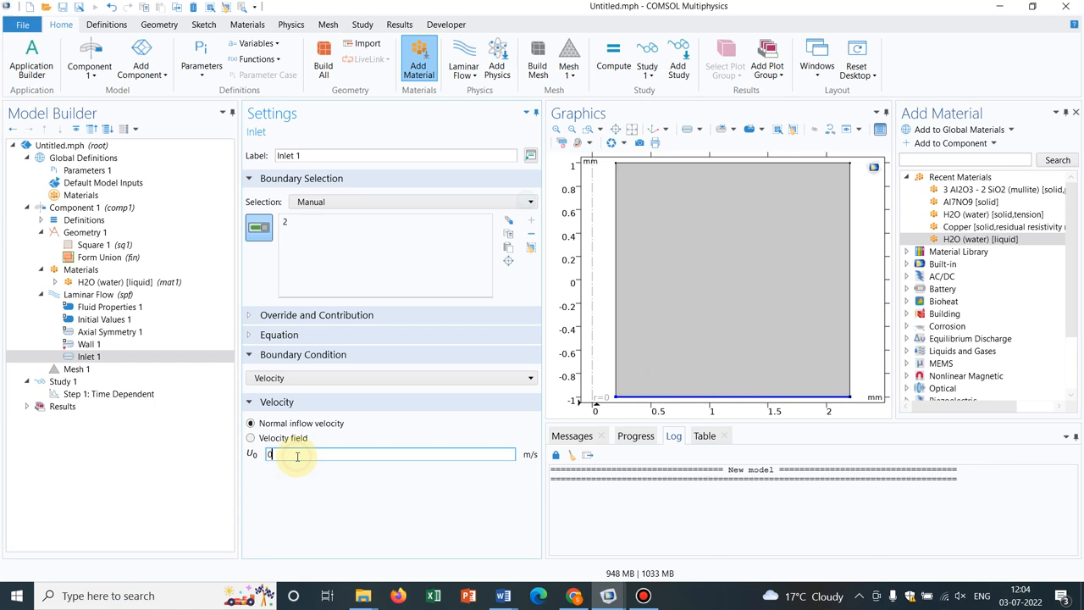
text(0.01)
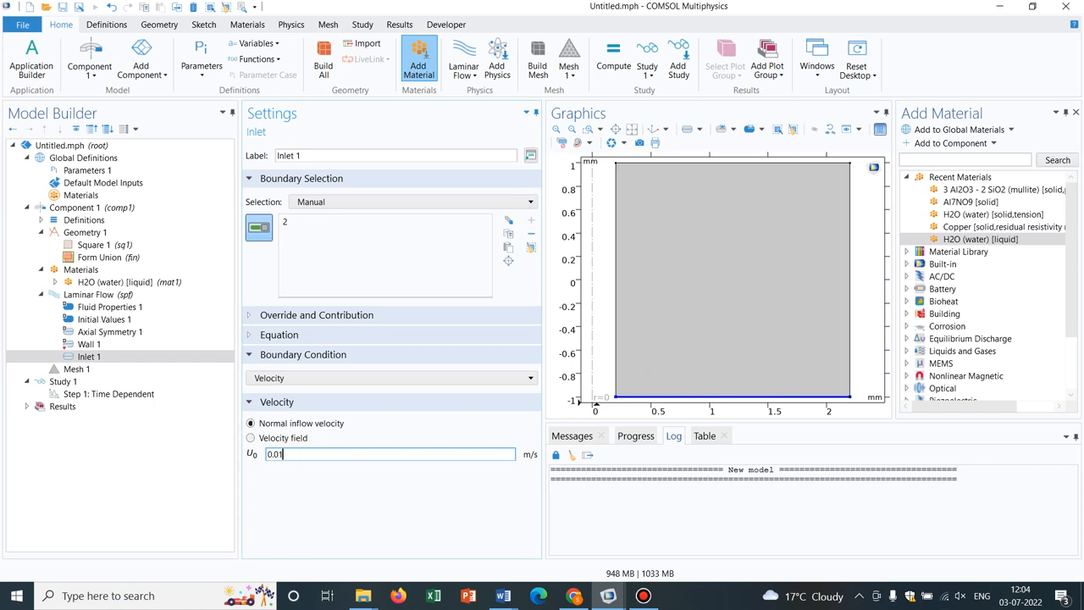
click(89, 294)
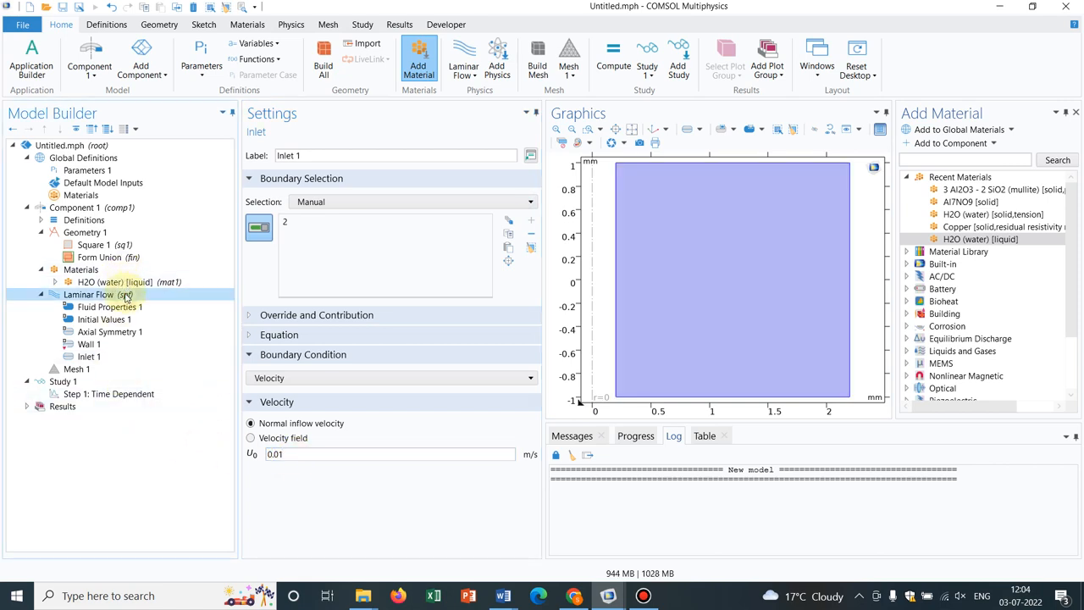
right_click(89, 294)
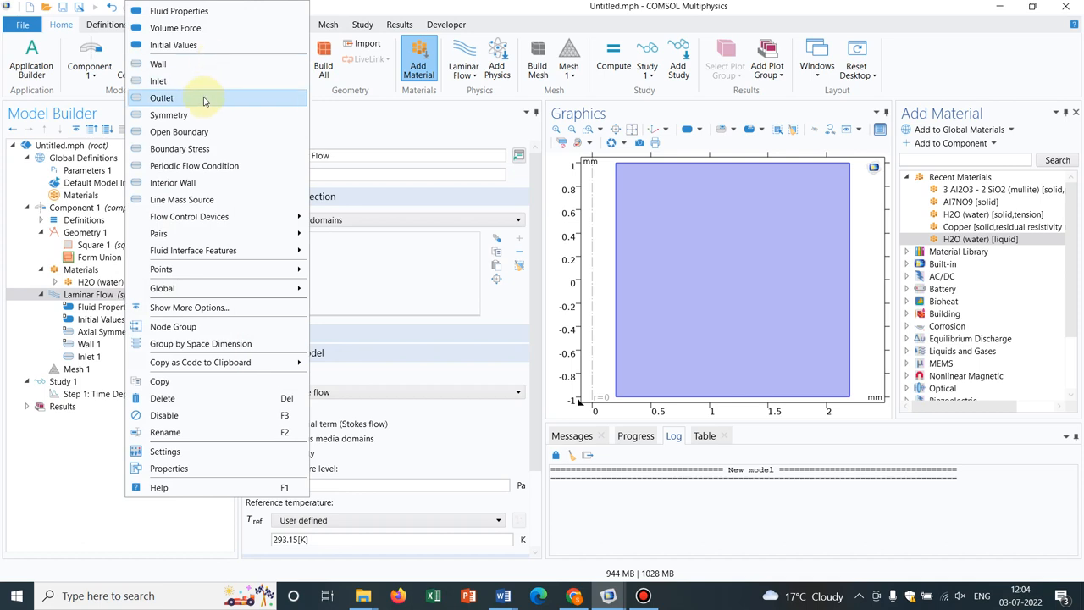
click(162, 97)
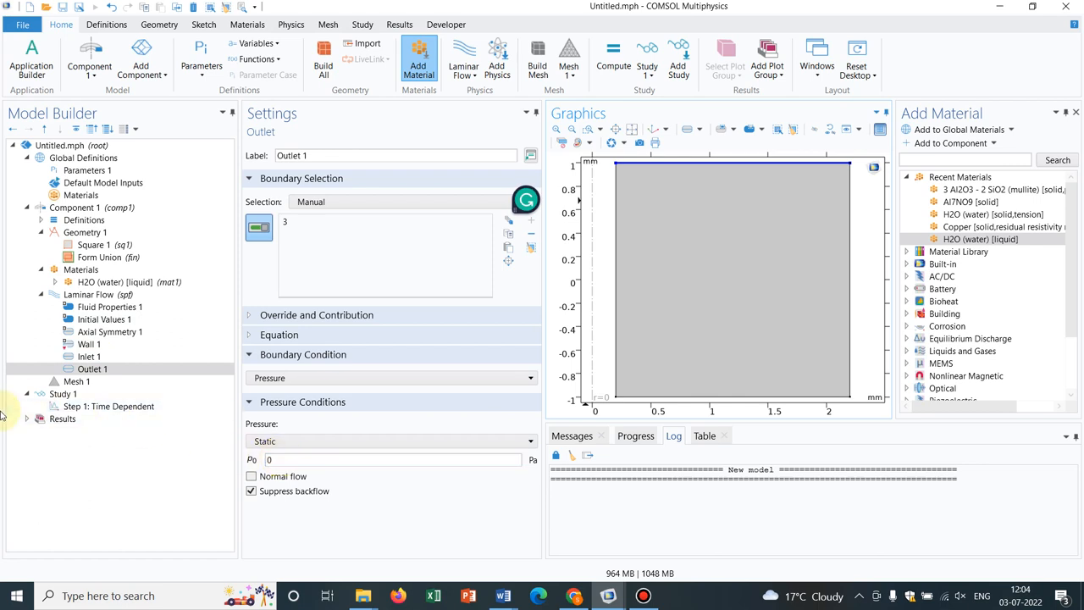
click(78, 381)
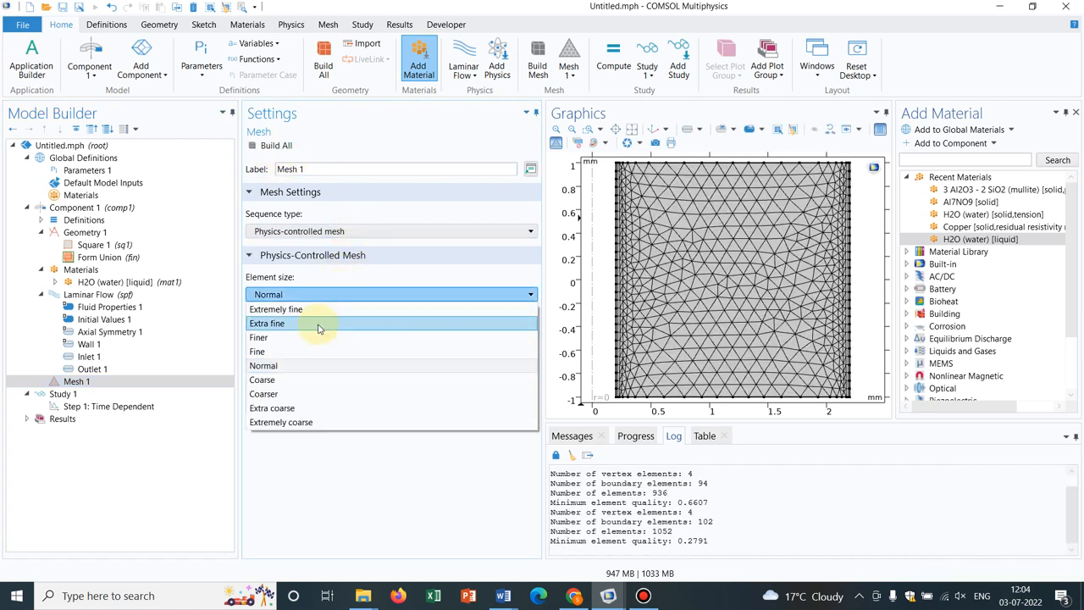
Step: Rebuild the mesh at Extra fine element size, about 11,000 elements
click(267, 323)
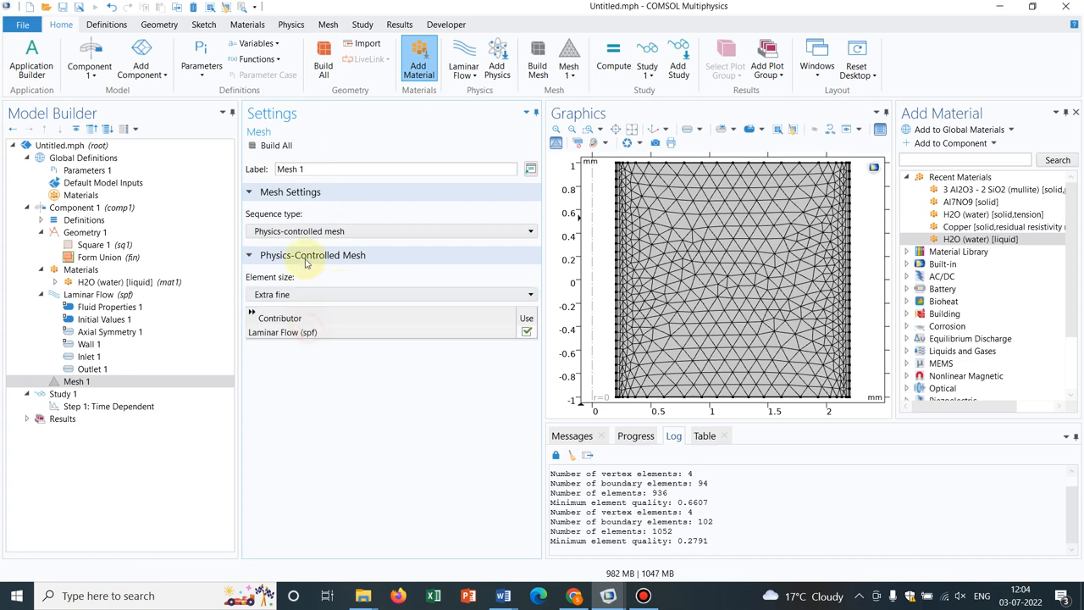
click(275, 145)
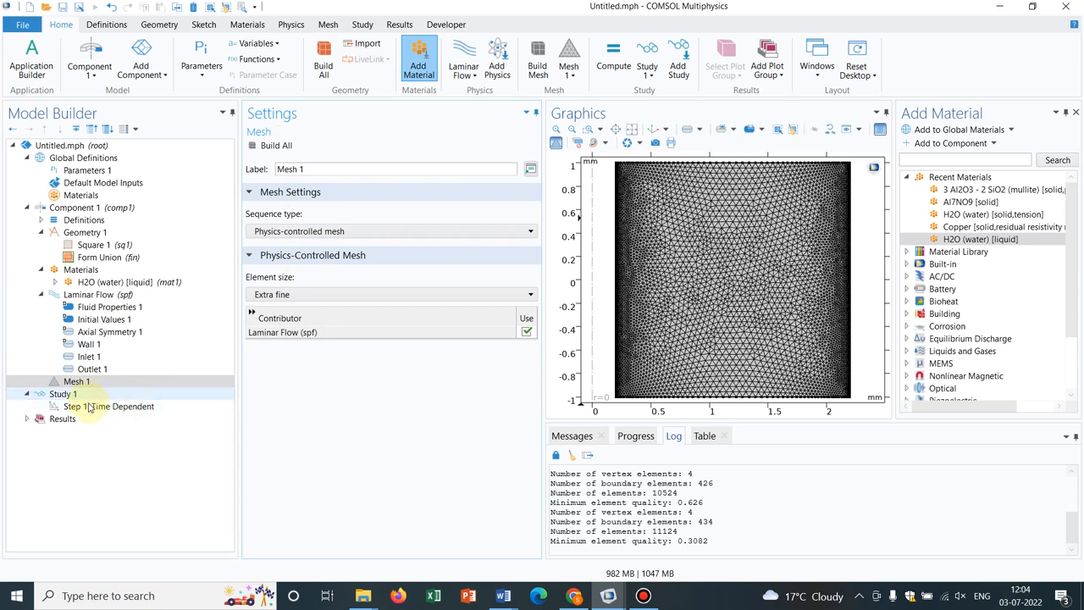
click(109, 406)
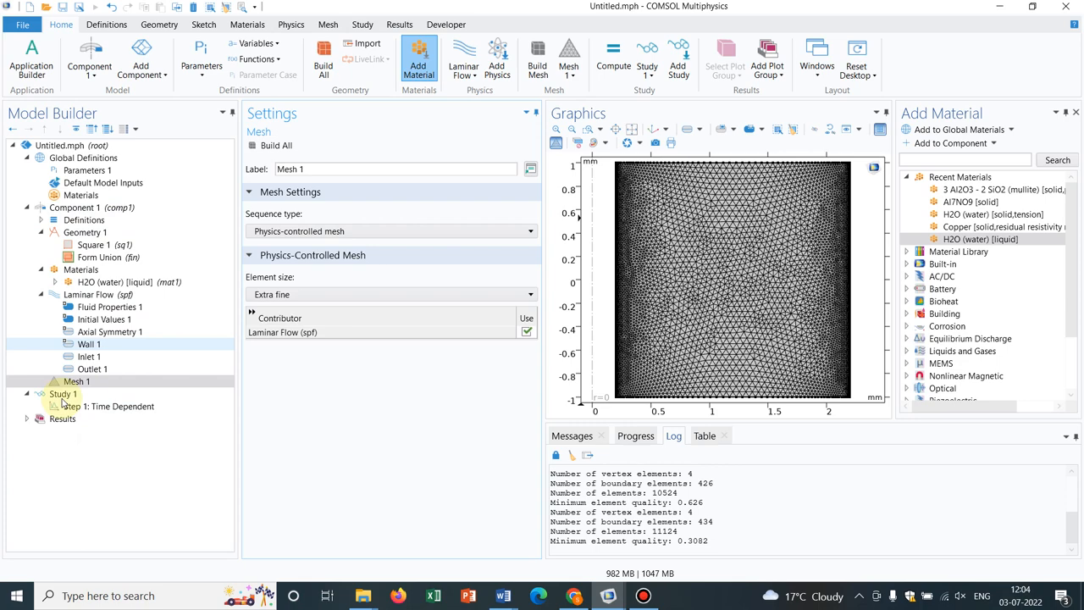
click(107, 406)
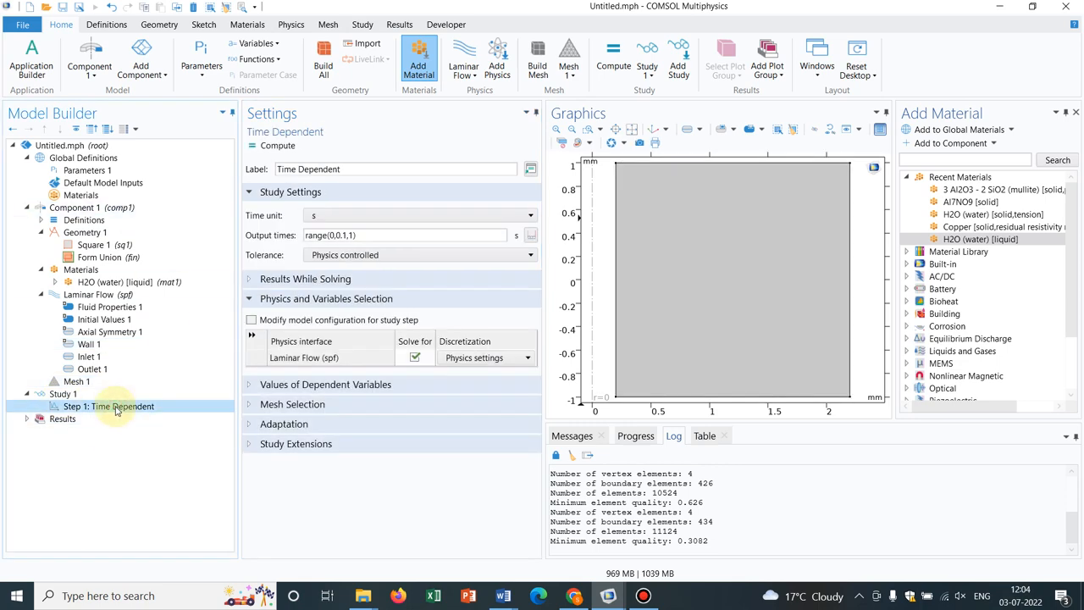
Step: Set output times to range(0,0.01,0.1), compute the study, and view the solver log
click(407, 235)
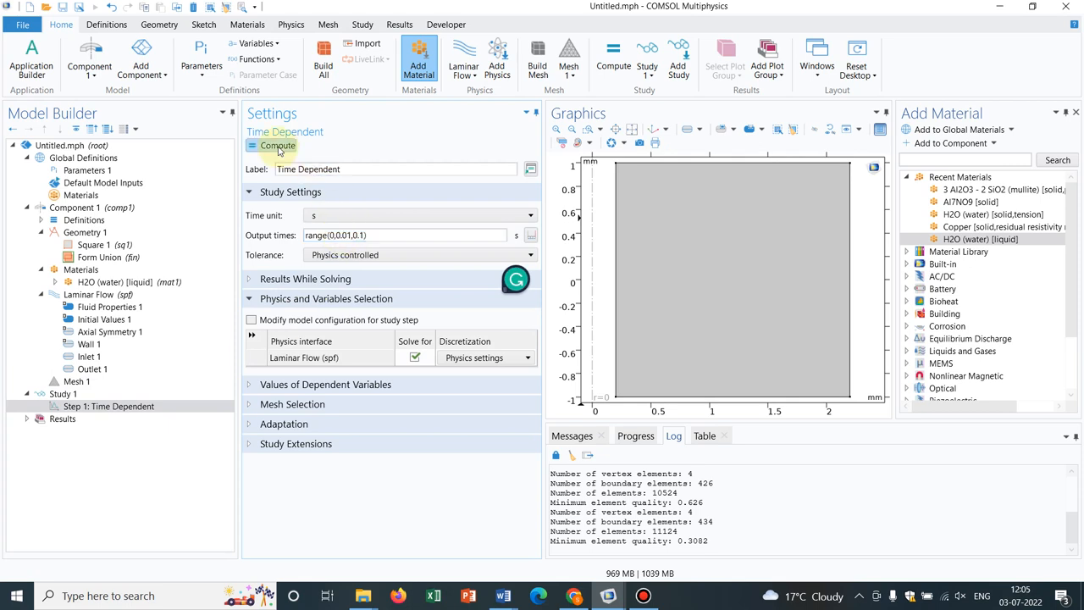
click(278, 146)
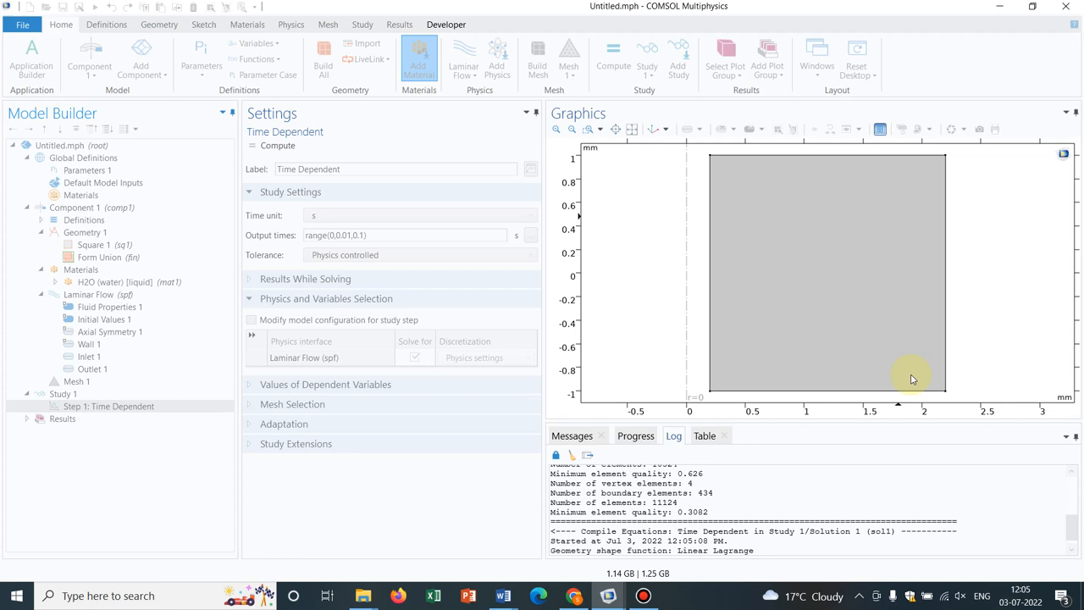
click(635, 436)
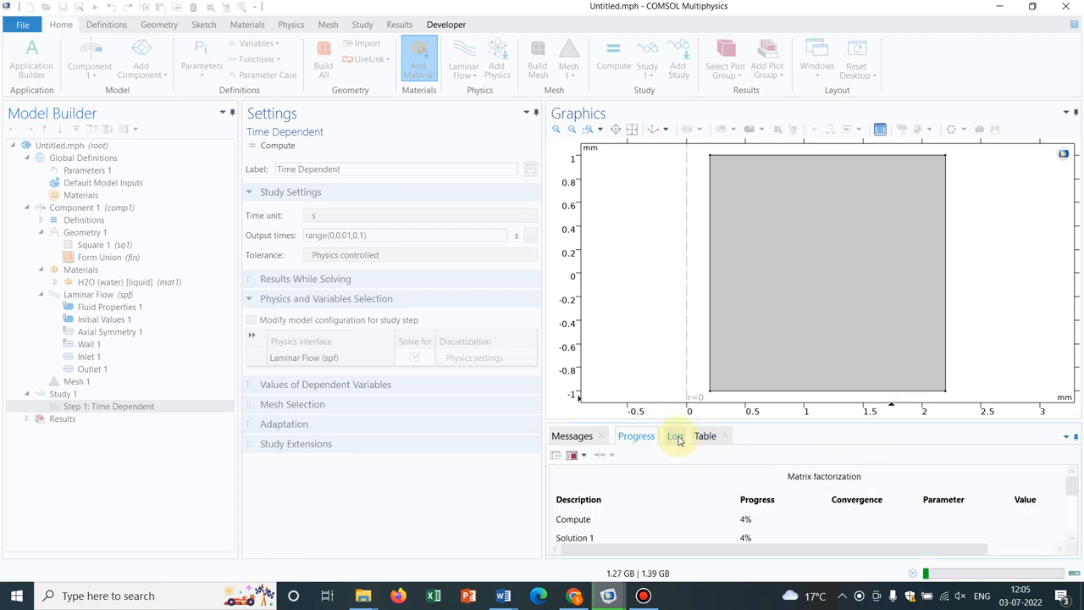
click(674, 436)
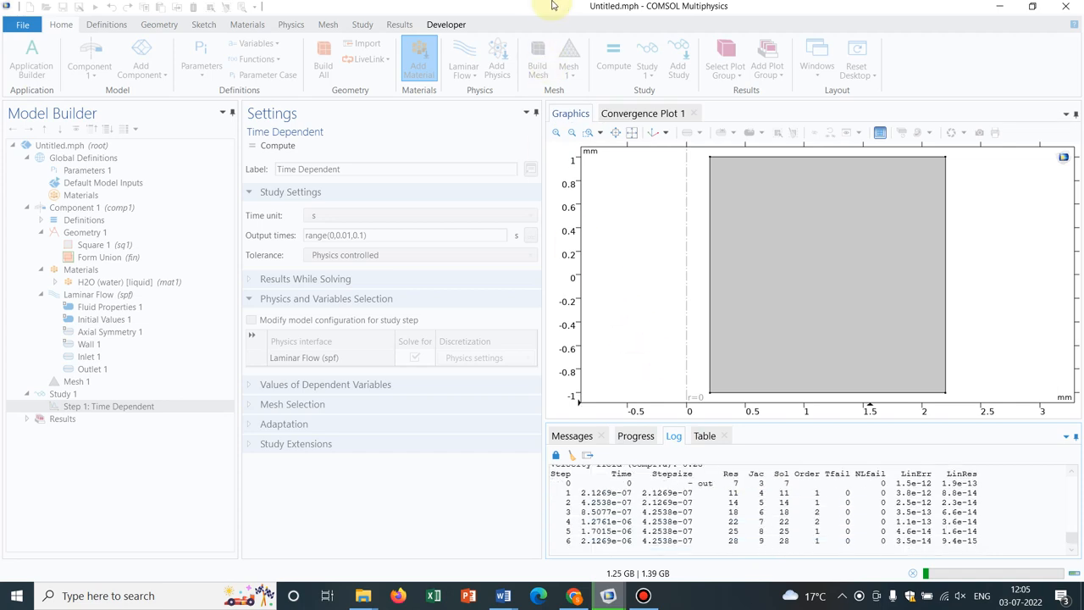
click(608, 8)
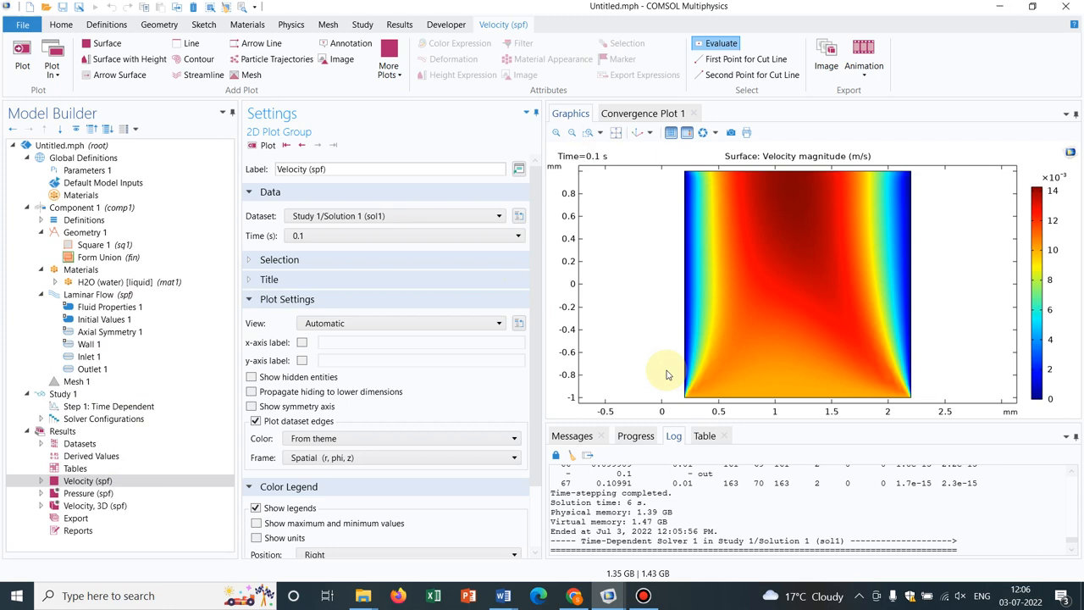
mouse_move(826, 231)
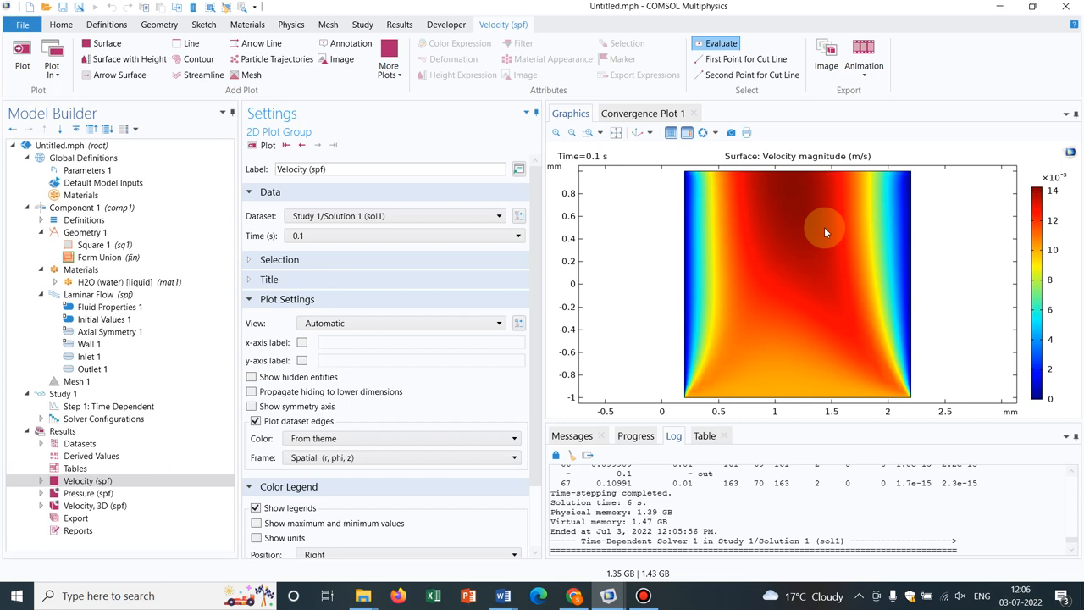
Step: Plot Velocity, 3D (spf) at 0.1 s and orbit the revolved view
click(89, 506)
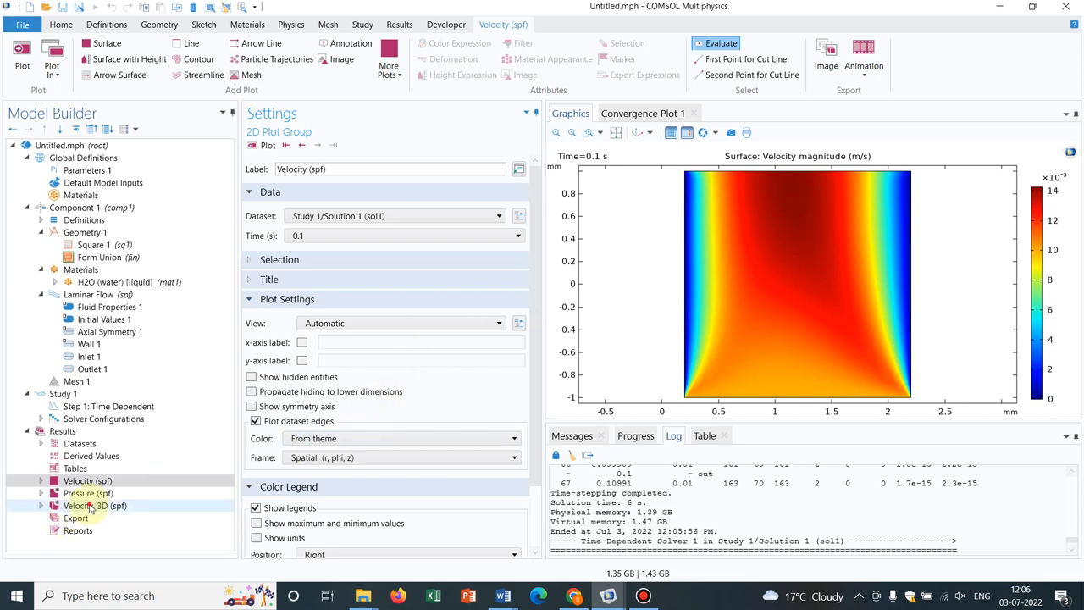
click(89, 505)
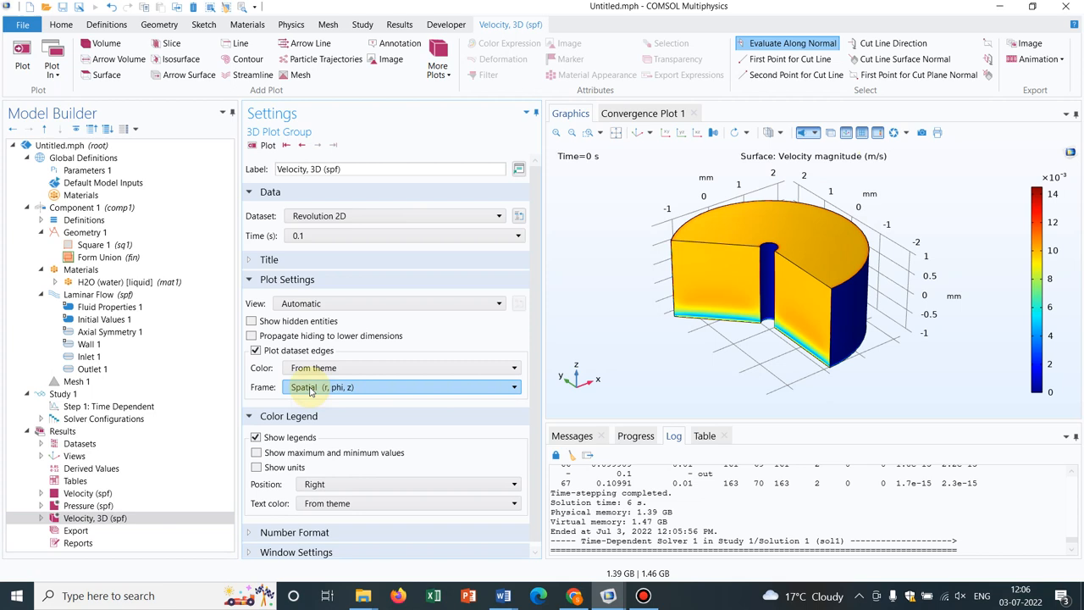
click(267, 147)
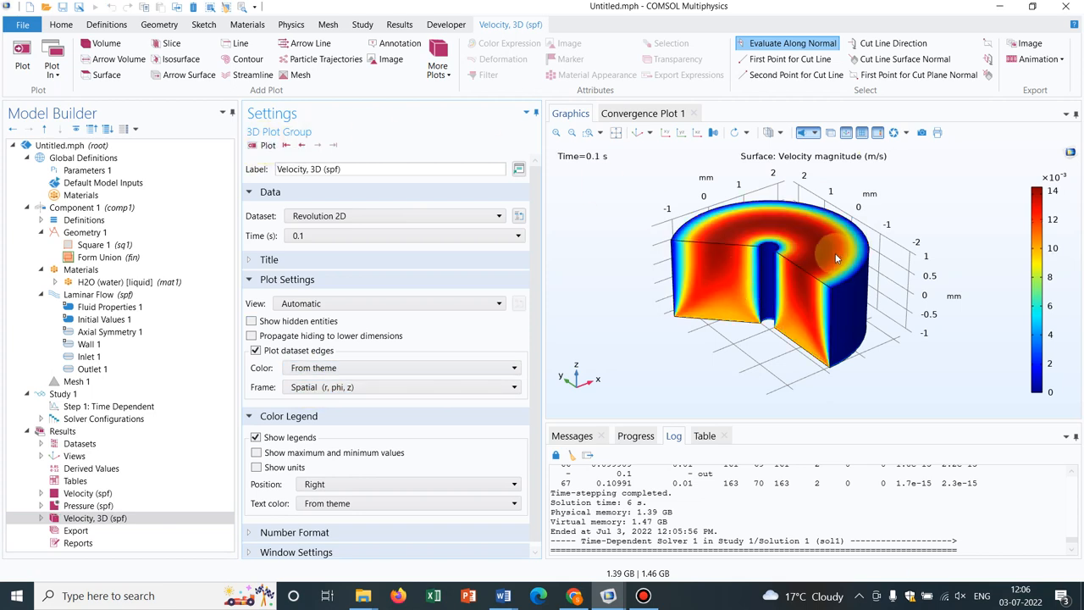
drag(834, 258, 818, 284)
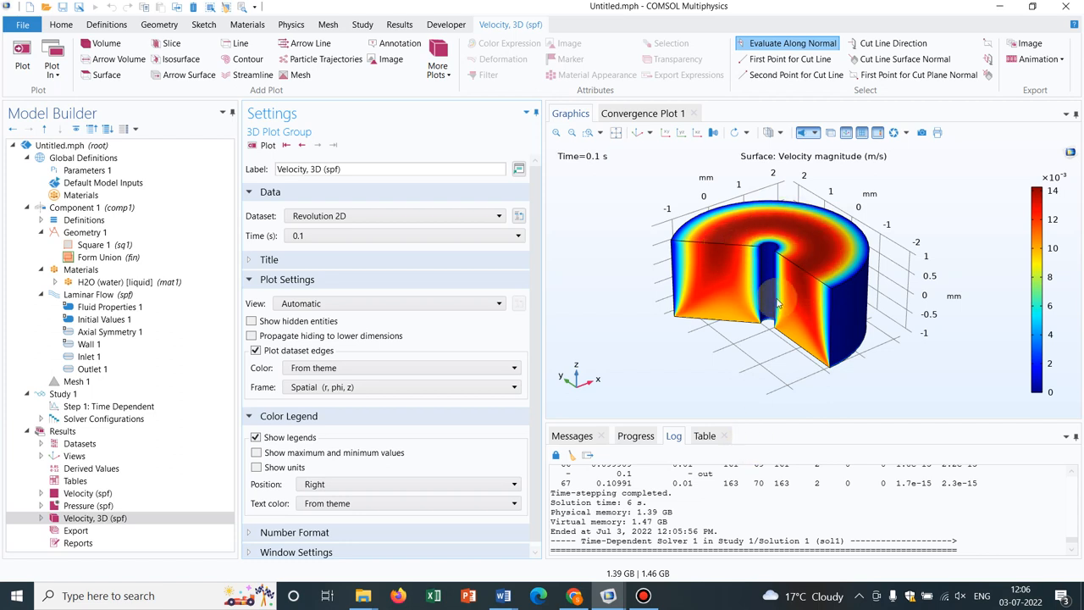
drag(775, 305, 847, 294)
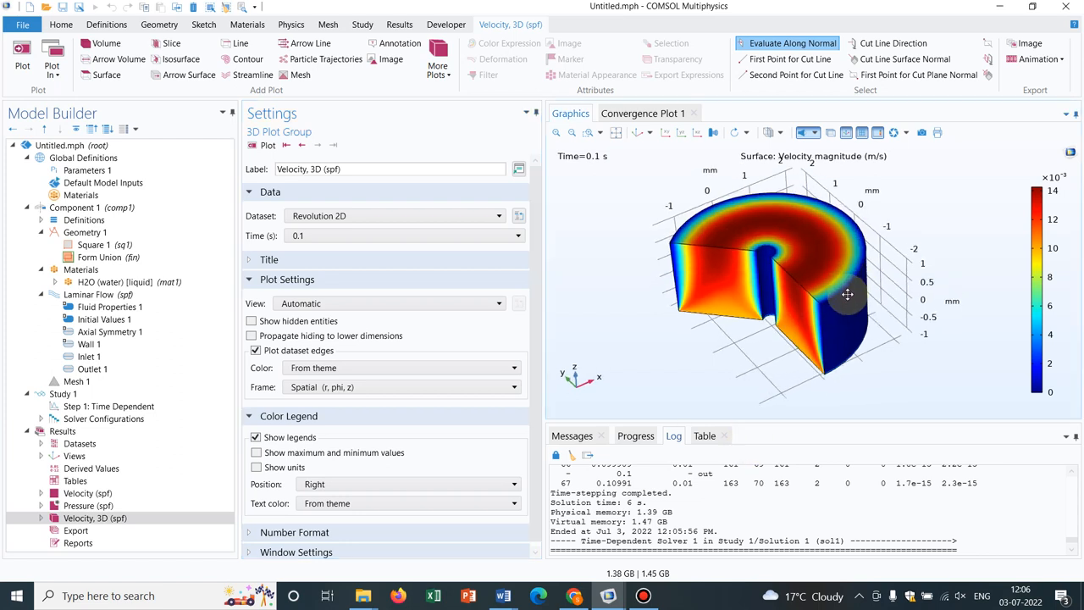